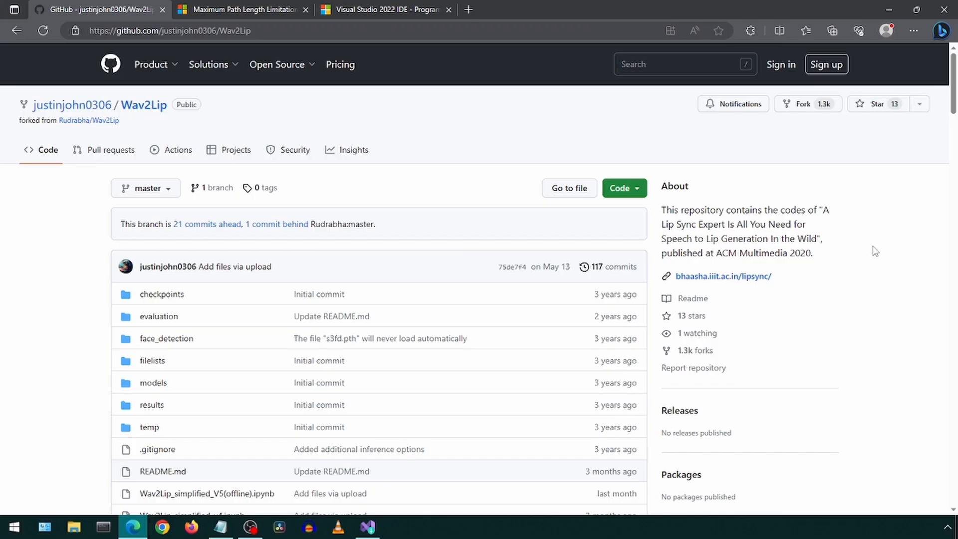
{"action": "mouse_move", "coordinate": [871, 251]}
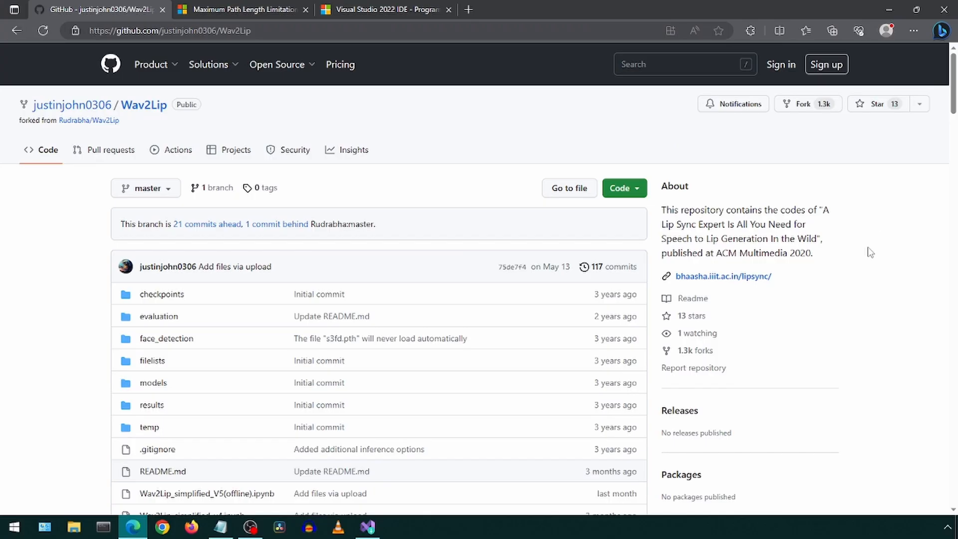
Step: Bring up the install notes and the Microsoft Learn long-path limitation article
{"action": "left_click", "coordinate": [220, 526]}
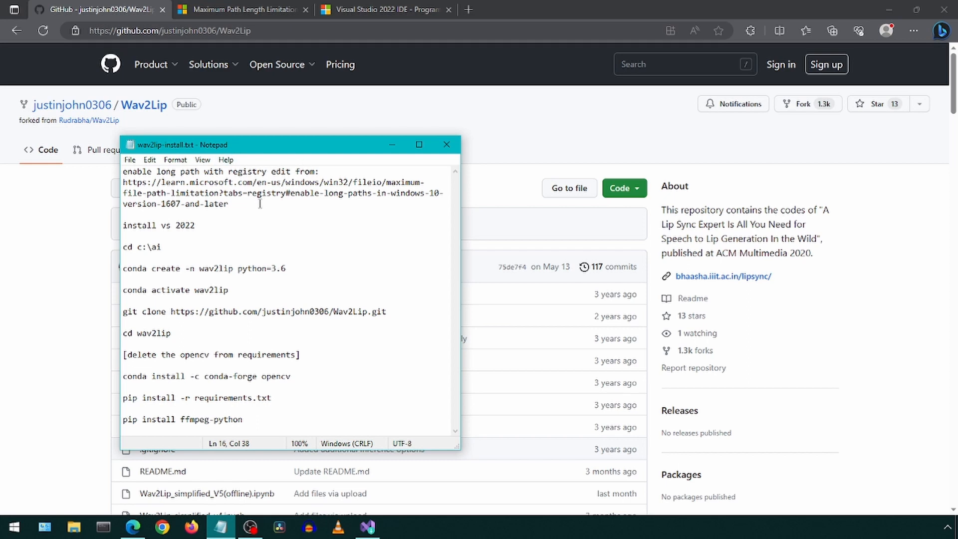
{"action": "double_click", "coordinate": [222, 204]}
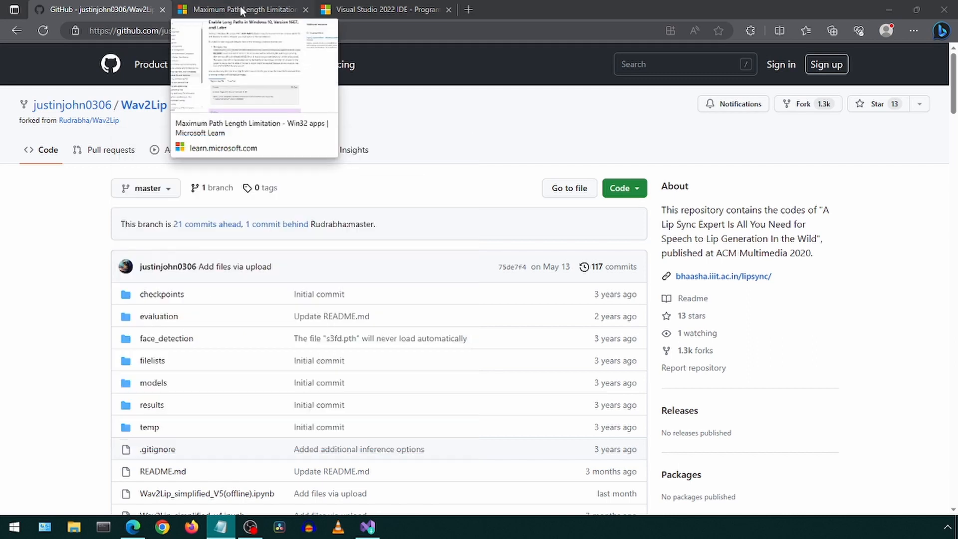
{"action": "left_click", "coordinate": [241, 9]}
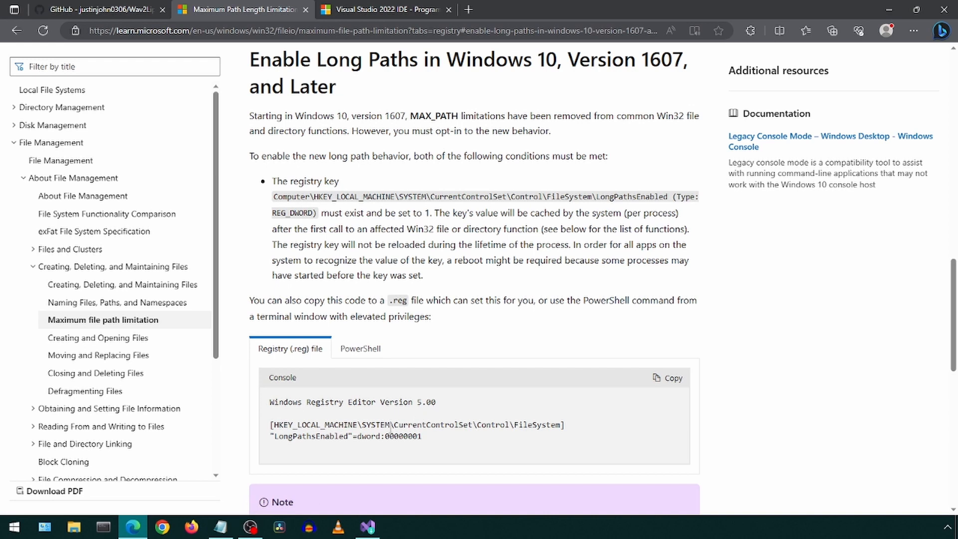
Step: Open longpath.reg from the desktop via Edit to review its LongPathsEnabled entry
{"action": "right_click", "coordinate": [796, 83]}
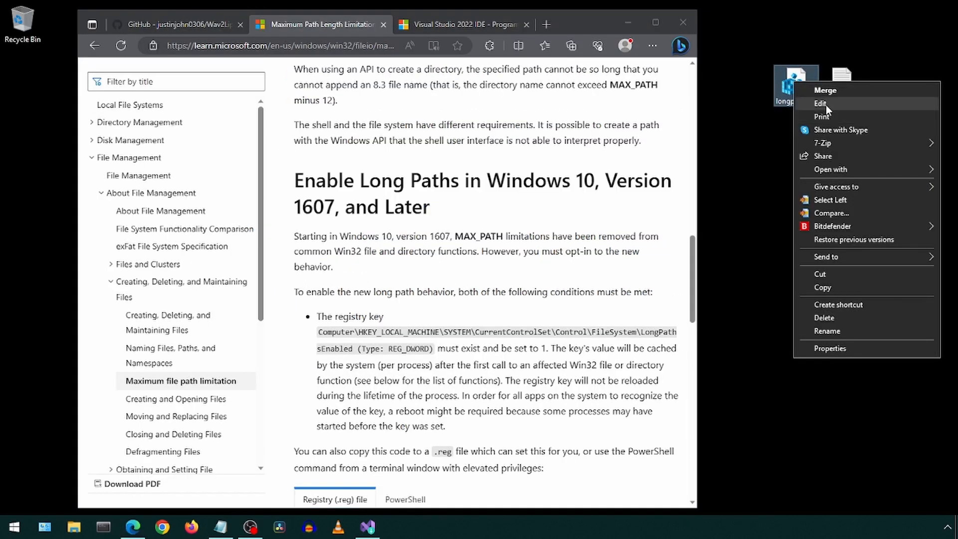
{"action": "left_click", "coordinate": [820, 103]}
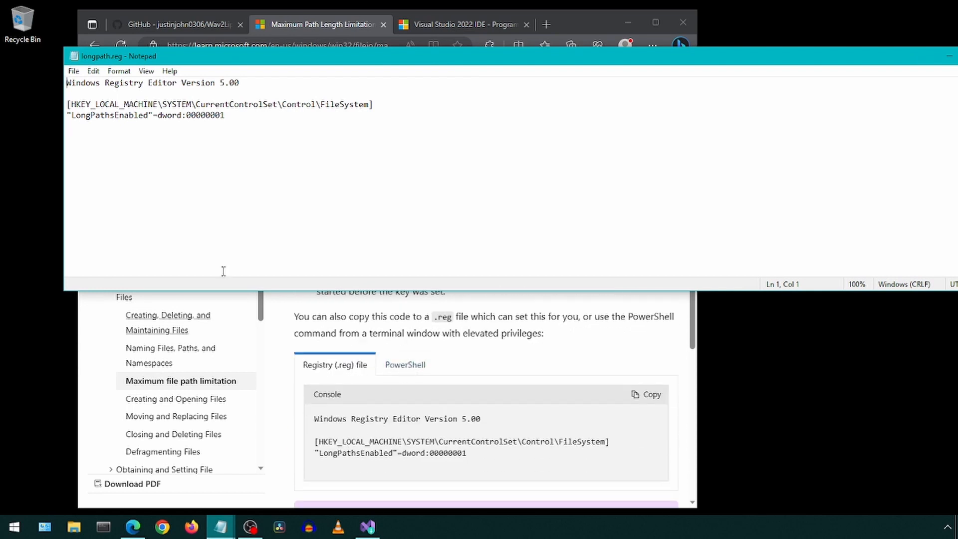
{"action": "double_click", "coordinate": [206, 114]}
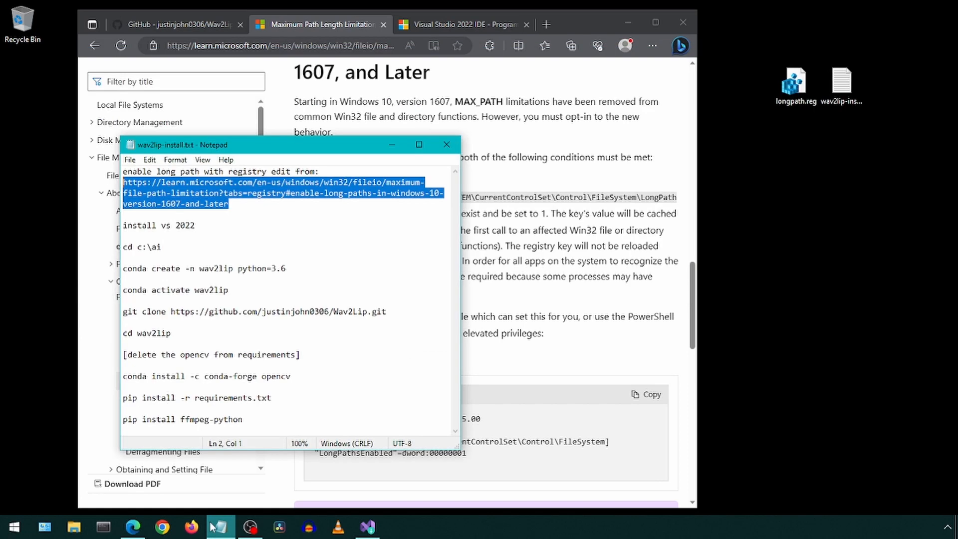
Step: Modify Visual Studio Community 2022, showing Python, Desktop C++ and UWP workloads ticked
{"action": "left_click", "coordinate": [125, 236]}
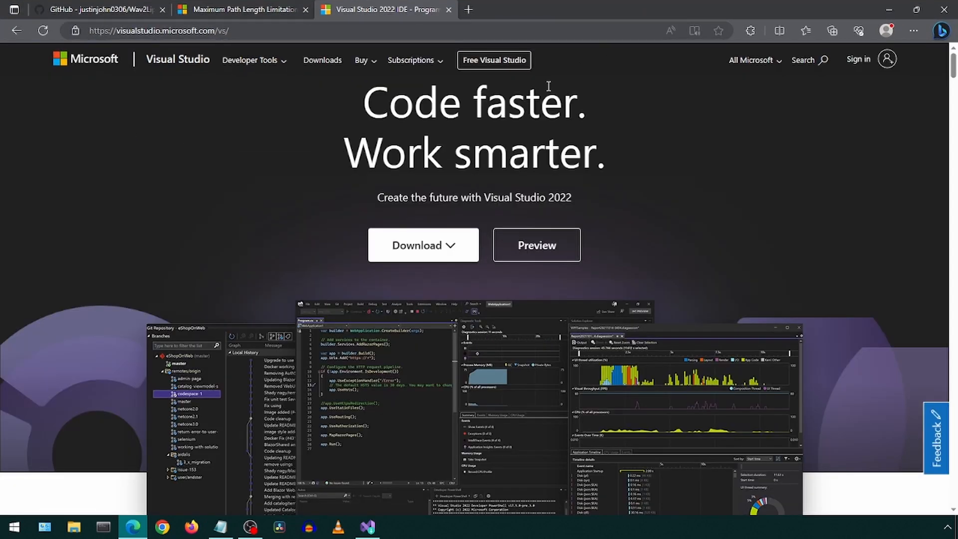
{"action": "left_click", "coordinate": [422, 246]}
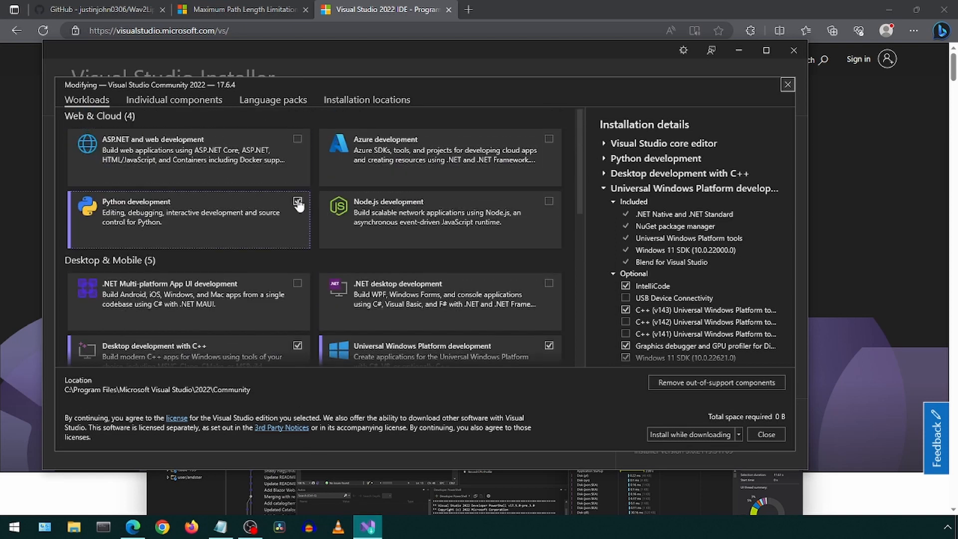
{"action": "scroll", "scroll_direction": "down", "scroll_amount": 3}
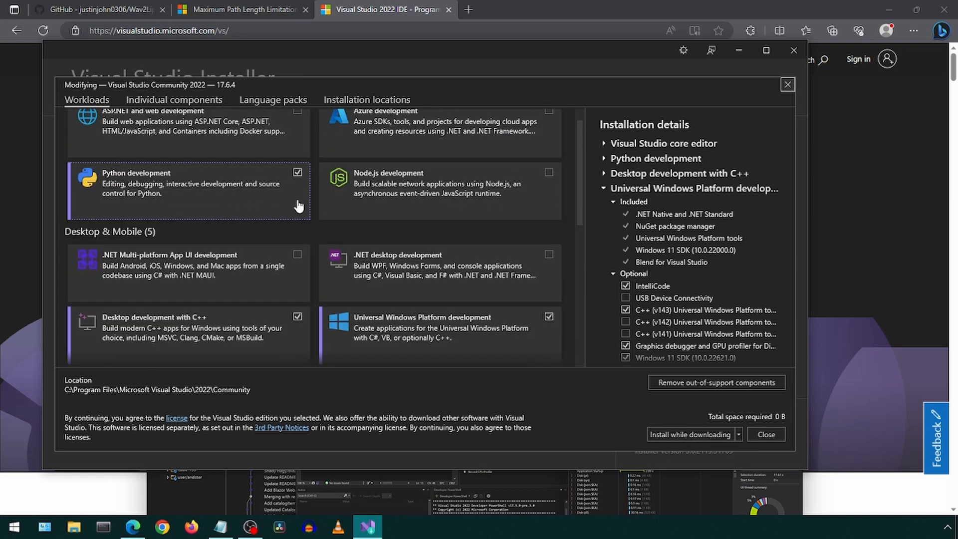
{"action": "scroll", "scroll_direction": "down", "scroll_amount": 3}
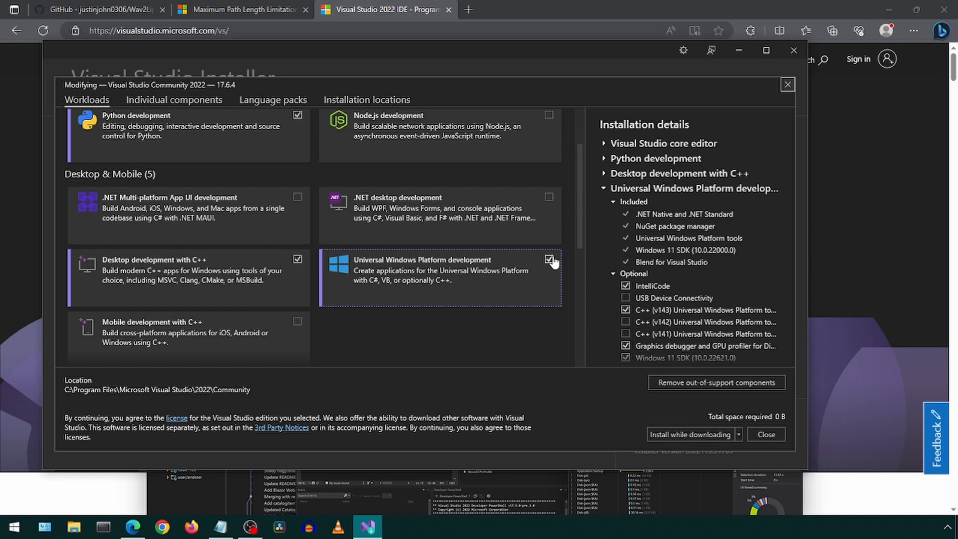
{"action": "scroll", "scroll_direction": "down", "scroll_amount": 3}
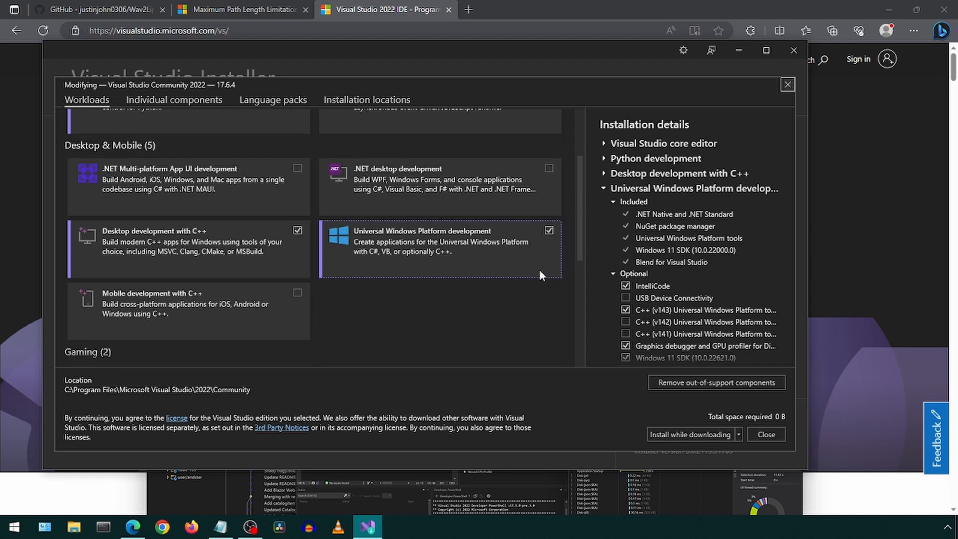
{"action": "scroll", "scroll_direction": "down", "scroll_amount": 3}
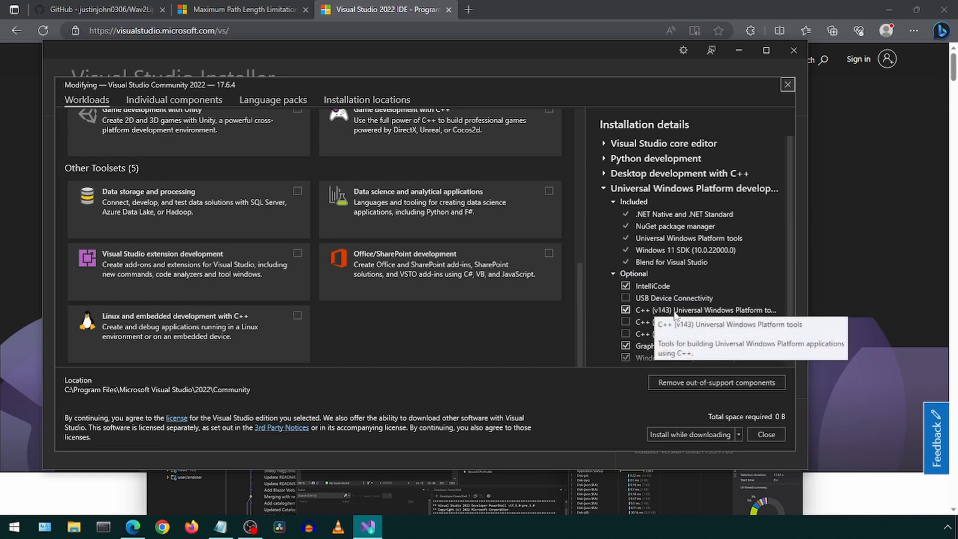
{"action": "mouse_move", "coordinate": [723, 315]}
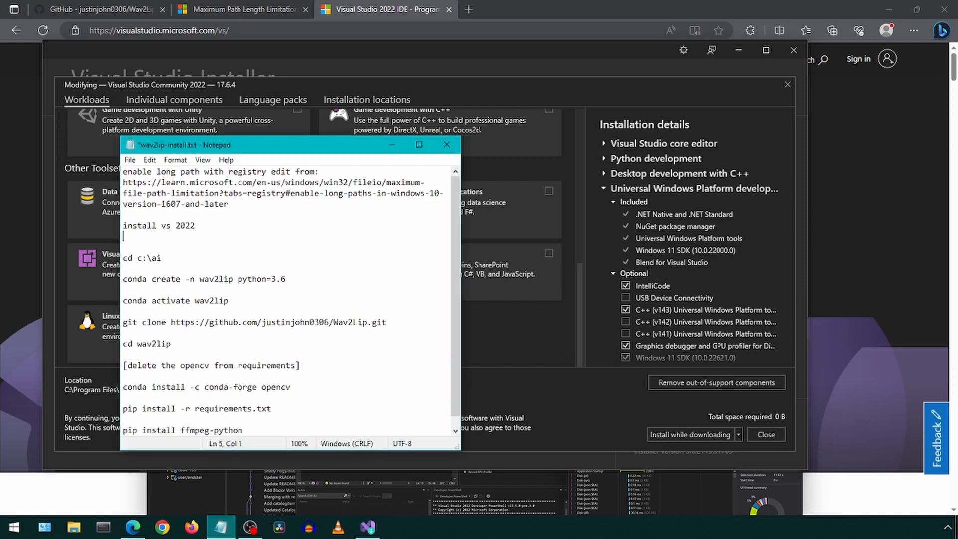
Step: Change directory to c:\ai in Anaconda Prompt, using the command from the notes
{"action": "type", "text": "restart"}
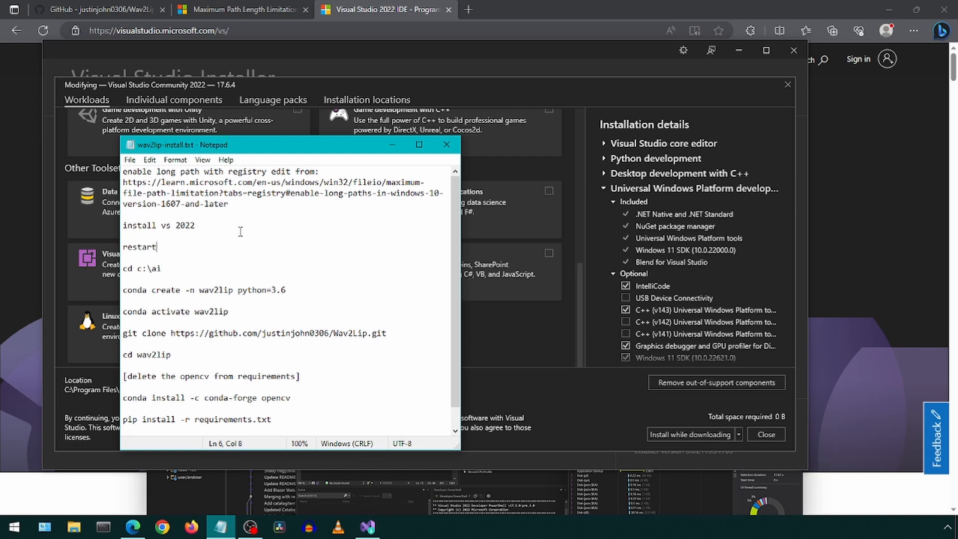
{"action": "left_click", "coordinate": [162, 268]}
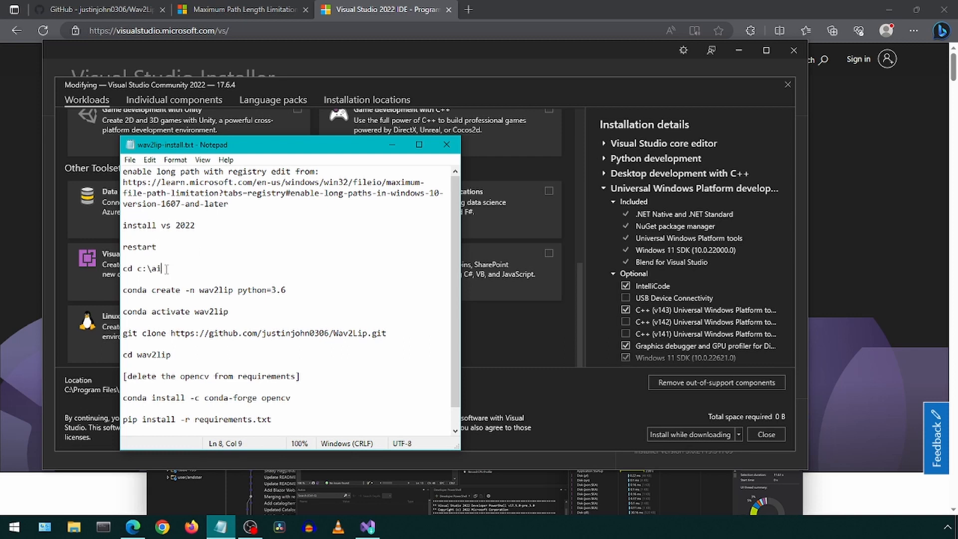
{"action": "right_click", "coordinate": [142, 268]}
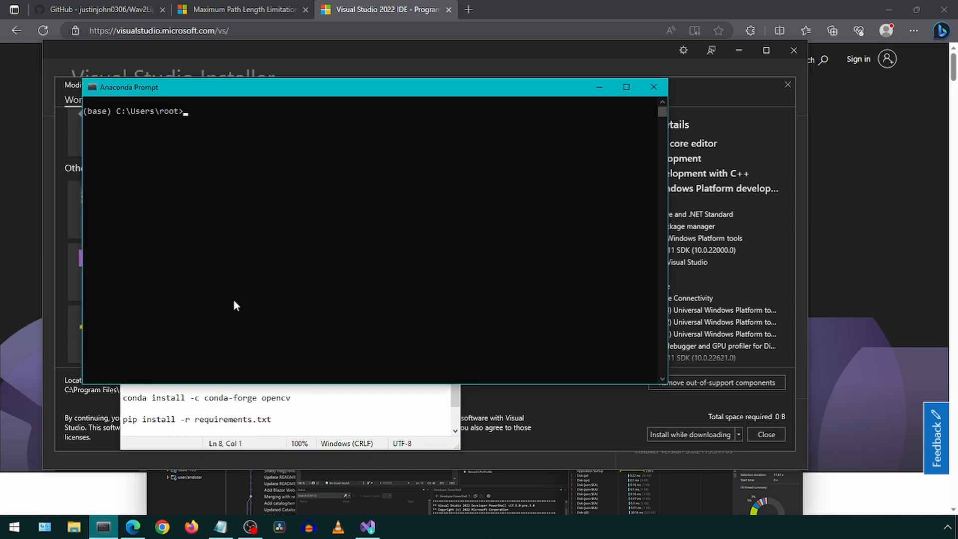
{"action": "type", "text": "cd c:\\ai"}
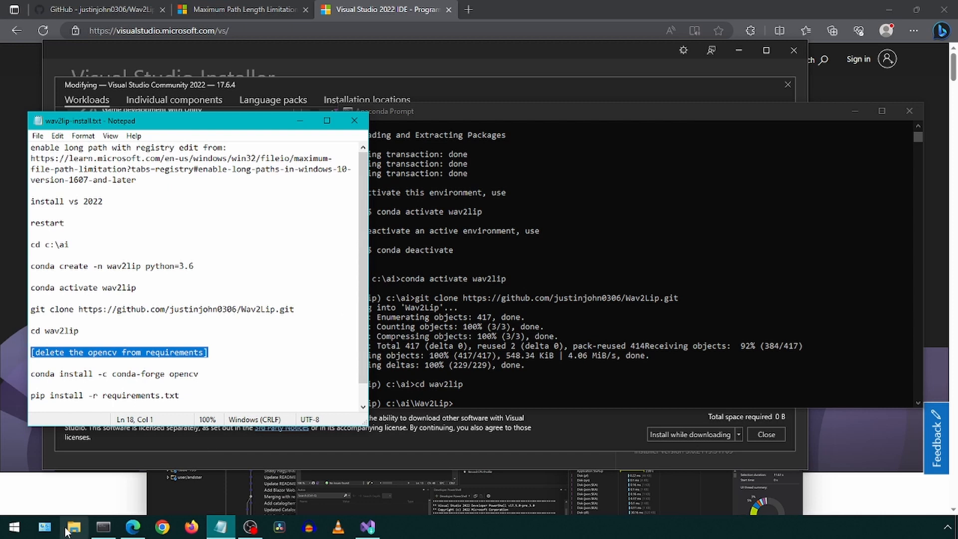
Step: Open requirements.txt from the C:\ai\Wav2Lip folder
{"action": "left_click", "coordinate": [73, 527]}
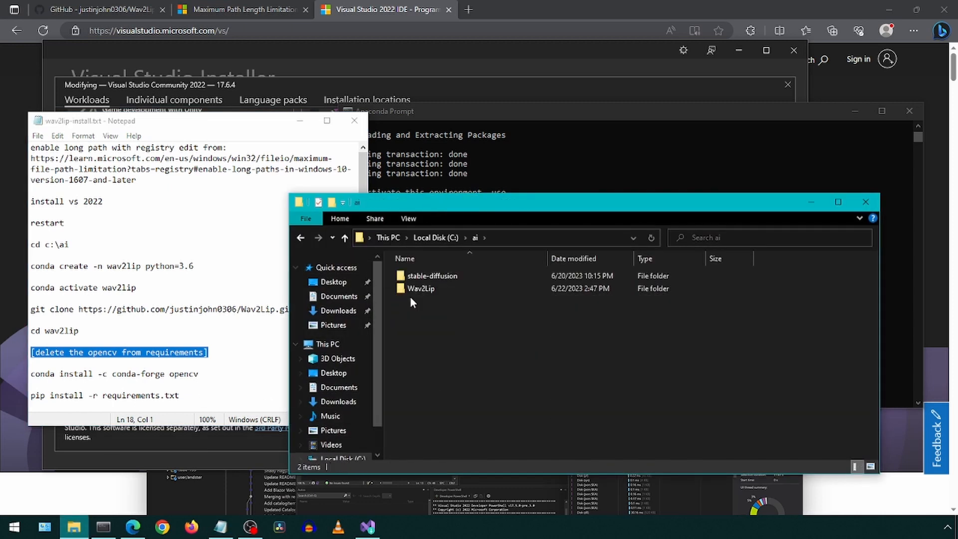
{"action": "double_click", "coordinate": [421, 288]}
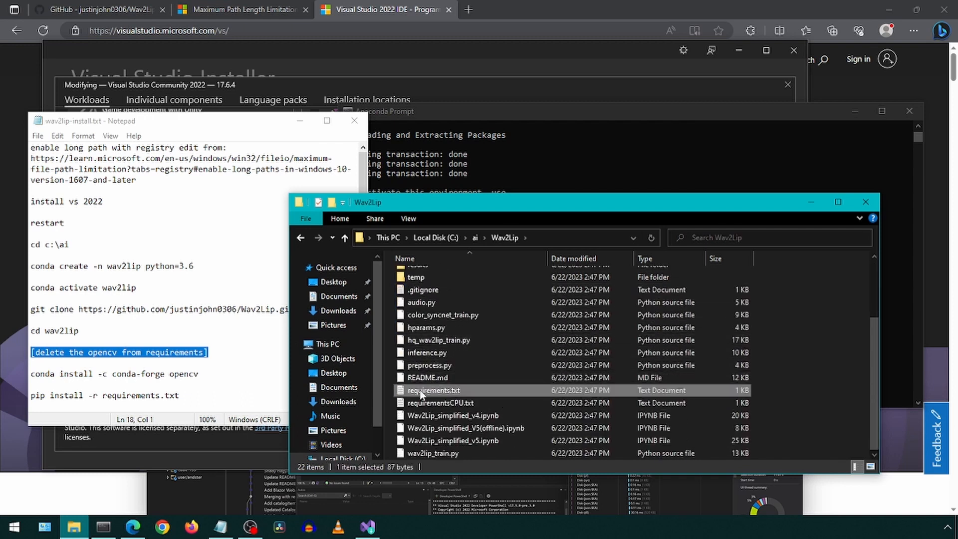
{"action": "double_click", "coordinate": [433, 390]}
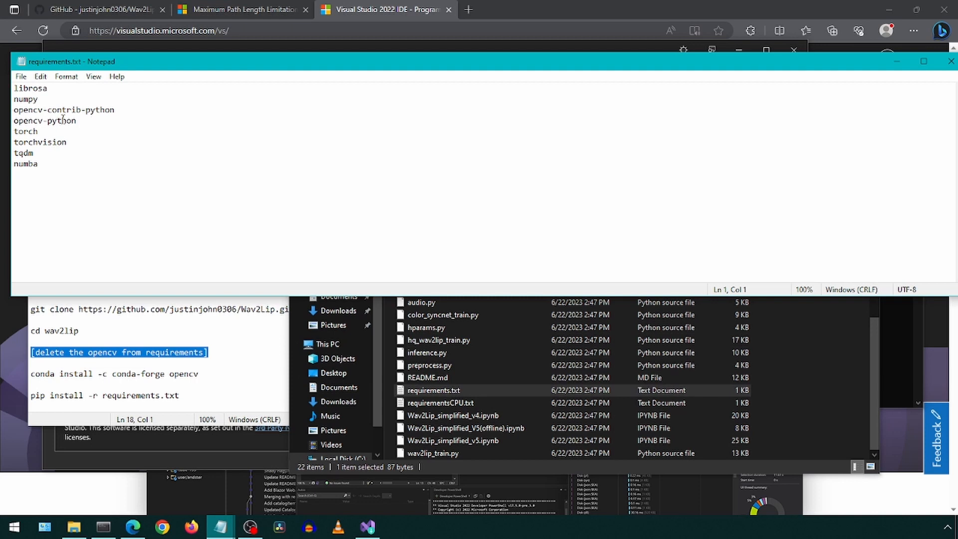
Step: Delete the two opencv package lines and save requirements.txt
{"action": "left_click_drag", "start_coordinate": [13, 110], "coordinate": [76, 120]}
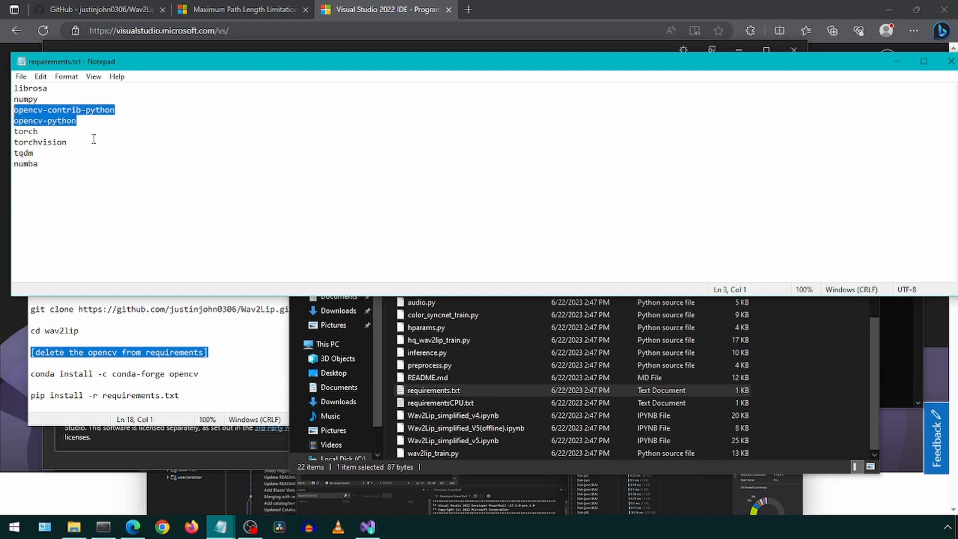
{"action": "key", "text": "Delete"}
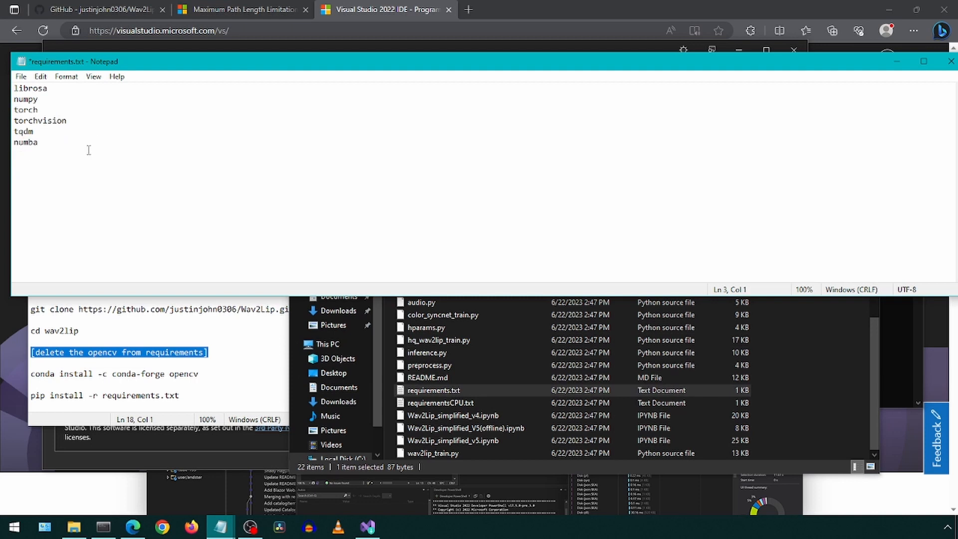
{"action": "key", "text": "ctrl+s"}
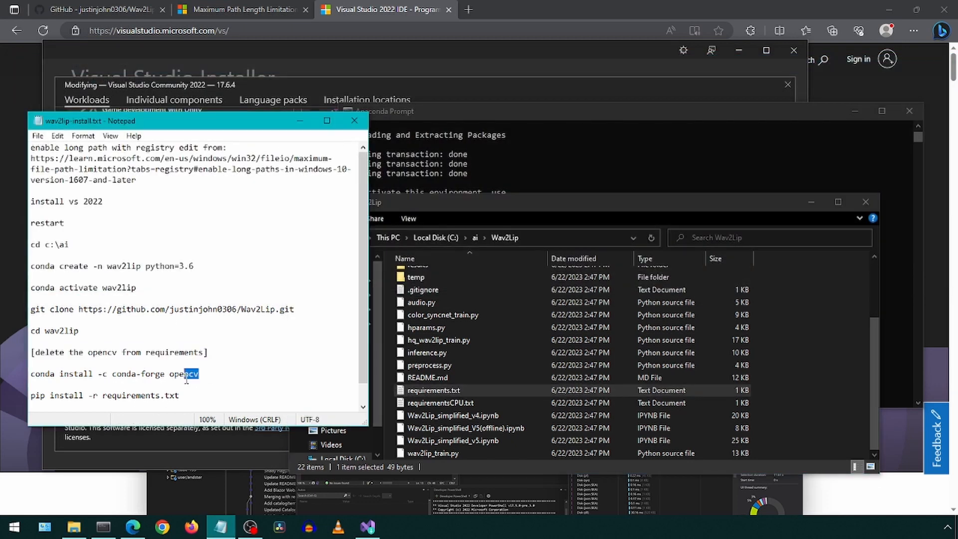
Step: Run conda install -c conda-forge opencv (confirming y), then pip install ffmpeg-python
{"action": "triple_click", "coordinate": [114, 373]}
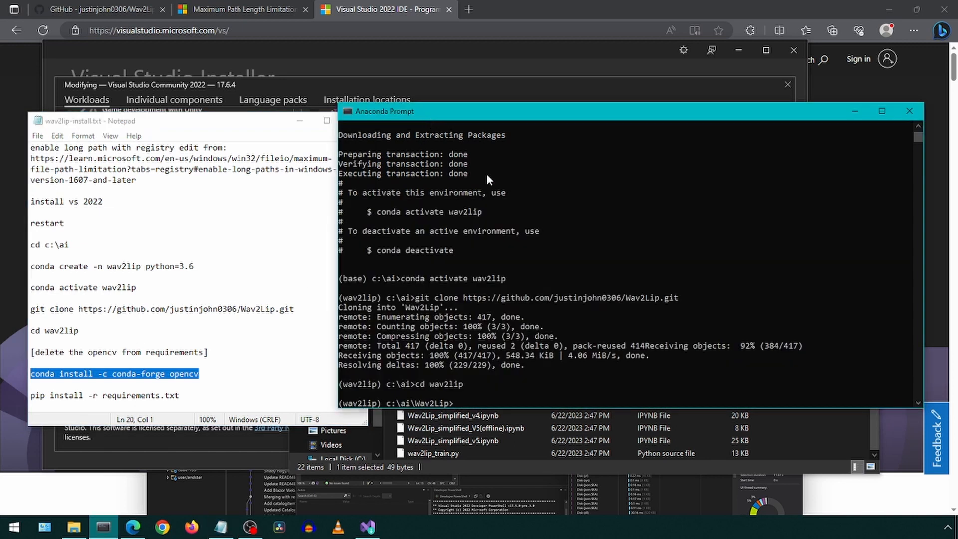
{"action": "type", "text": "conda install -c conda-forge opencv"}
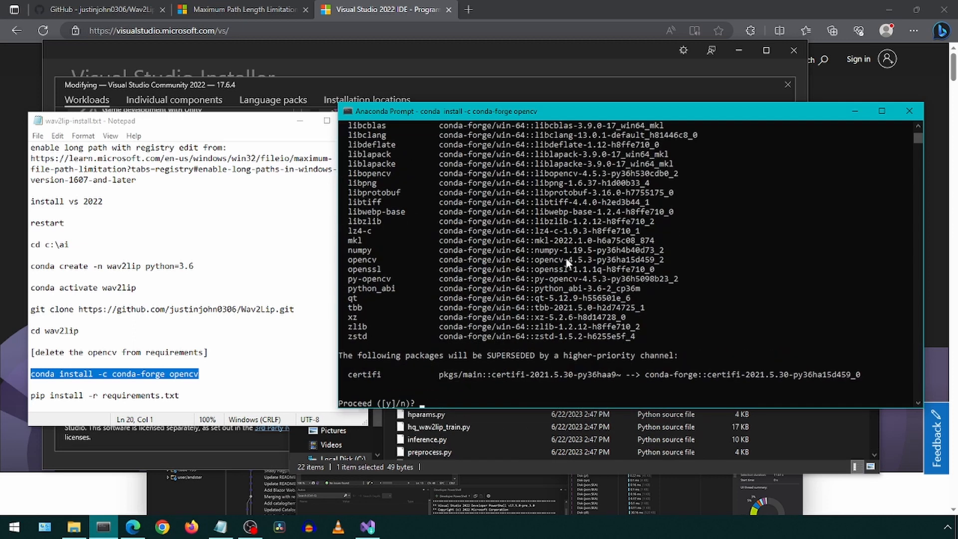
{"action": "type", "text": "y"}
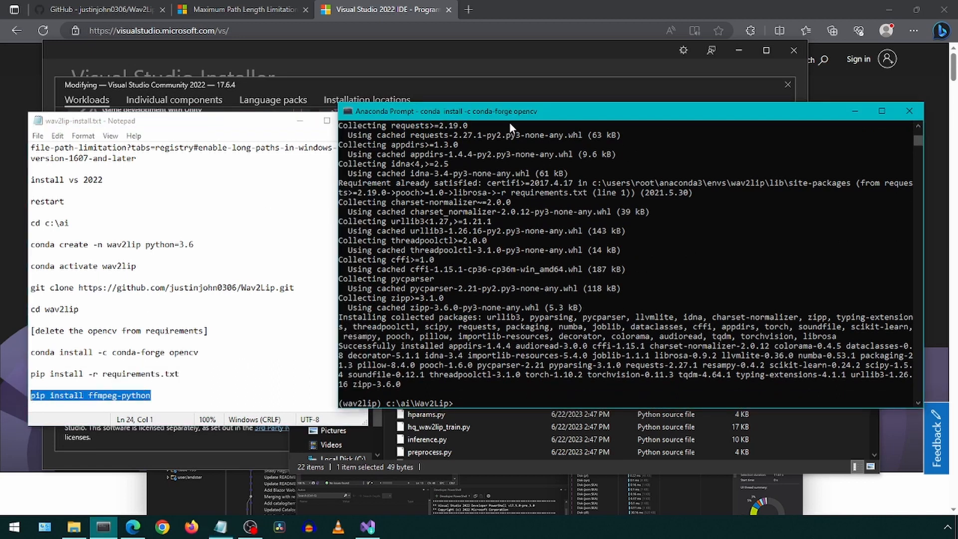
{"action": "type", "text": "pip install ffmpeg-python"}
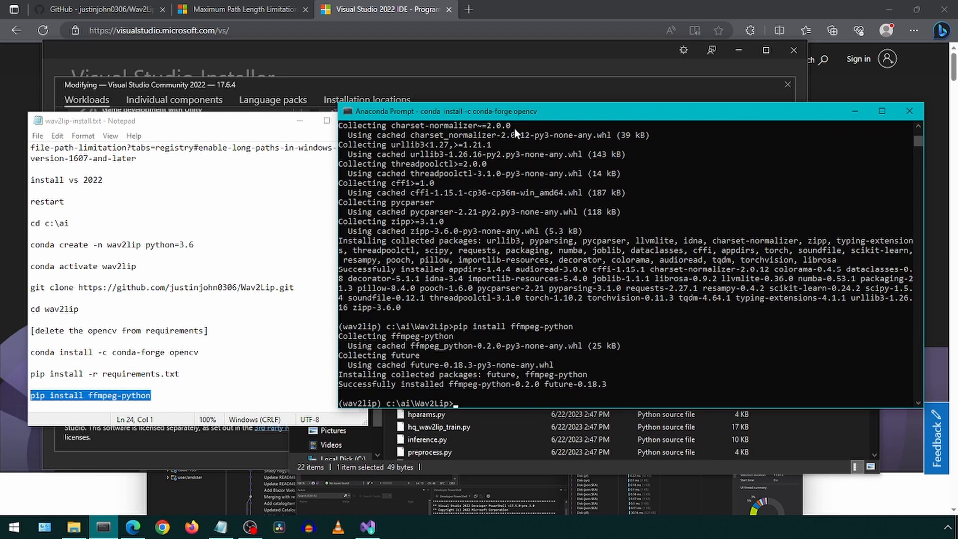
{"action": "mouse_move", "coordinate": [494, 141]}
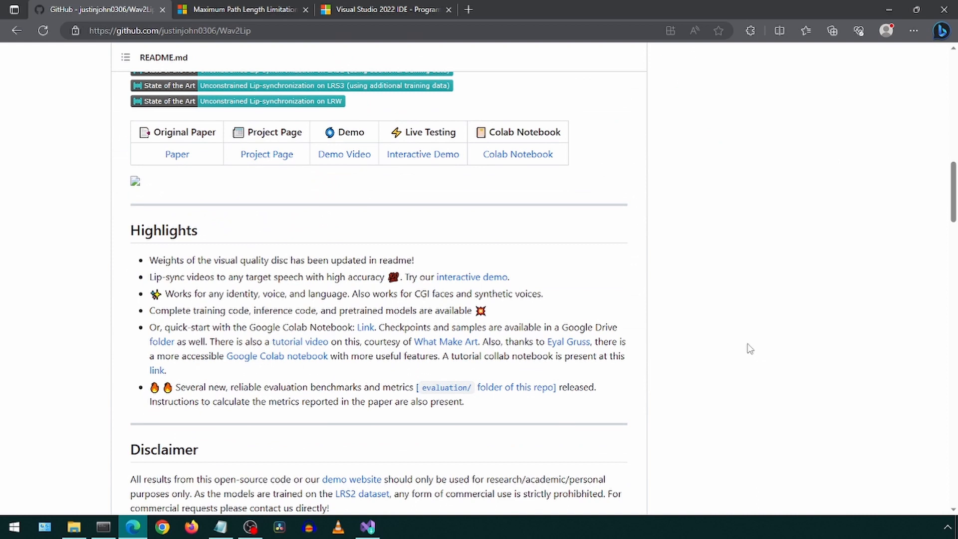
Step: Scroll the Wav2Lip README down to the model weight downloads
{"action": "scroll", "scroll_direction": "down", "scroll_amount": 3}
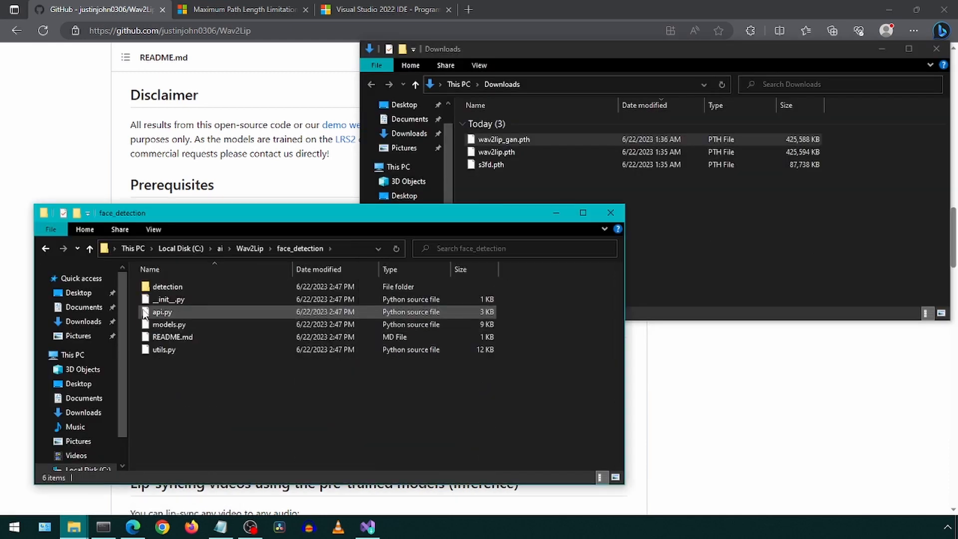
Step: Move wav2lip.pth and wav2lip_gan.pth from Downloads into the checkpoints folder
{"action": "double_click", "coordinate": [167, 287]}
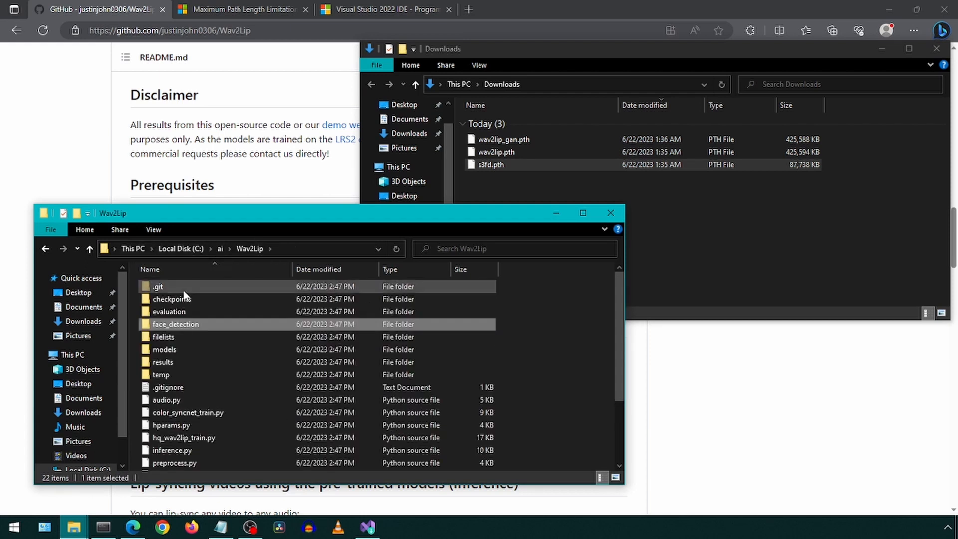
{"action": "double_click", "coordinate": [172, 298]}
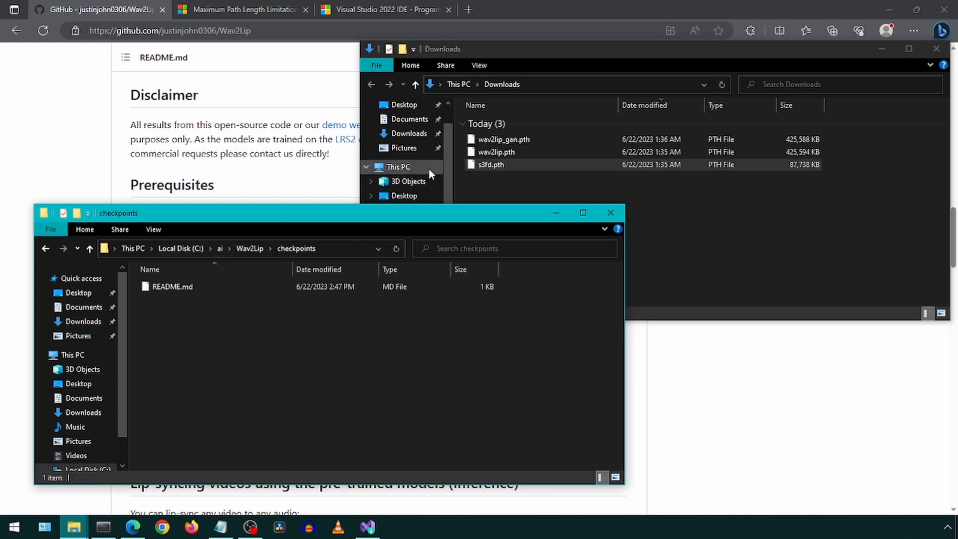
{"action": "left_click", "coordinate": [496, 152]}
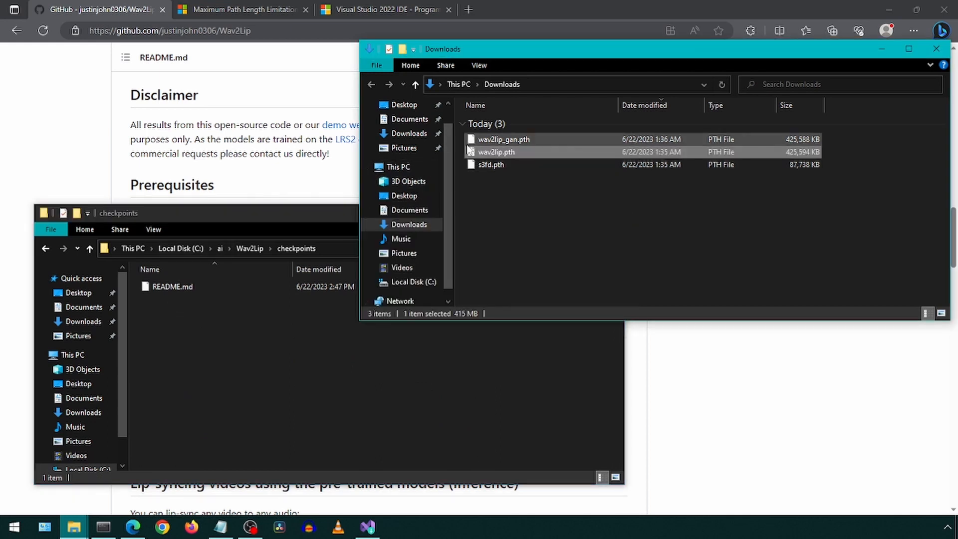
{"action": "left_click", "coordinate": [503, 139]}
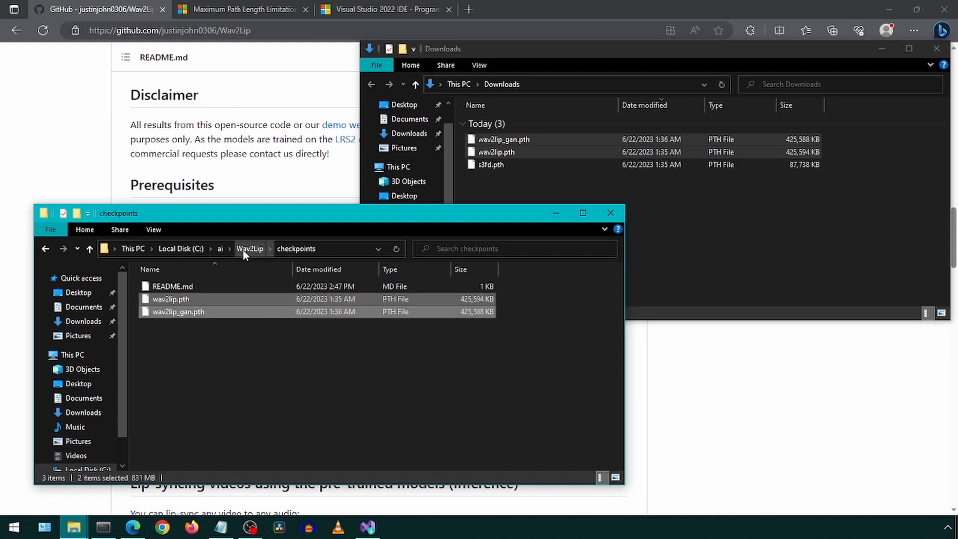
Step: Create a new input folder inside the Wav2Lip project and enter it
{"action": "left_click", "coordinate": [250, 249]}
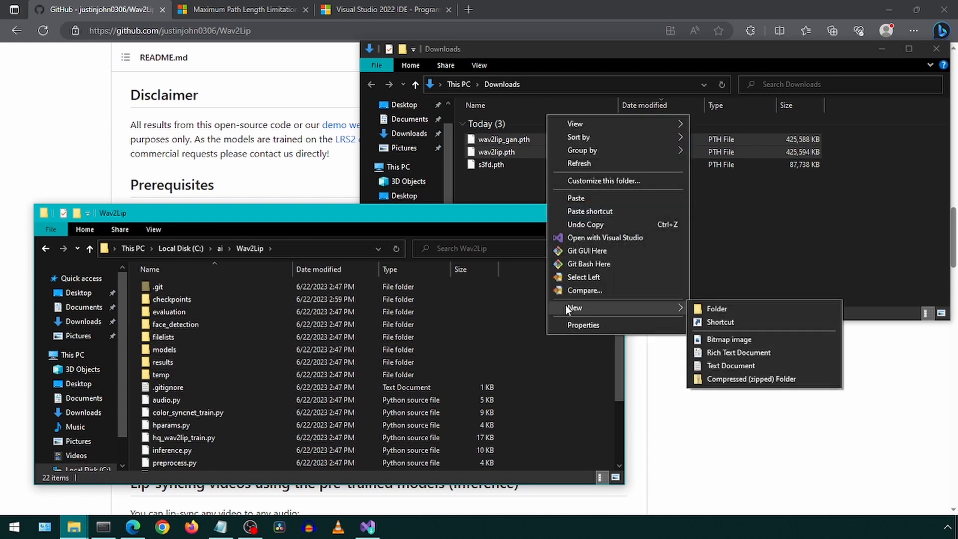
{"action": "left_click", "coordinate": [716, 308]}
{"action": "type", "text": "input"}
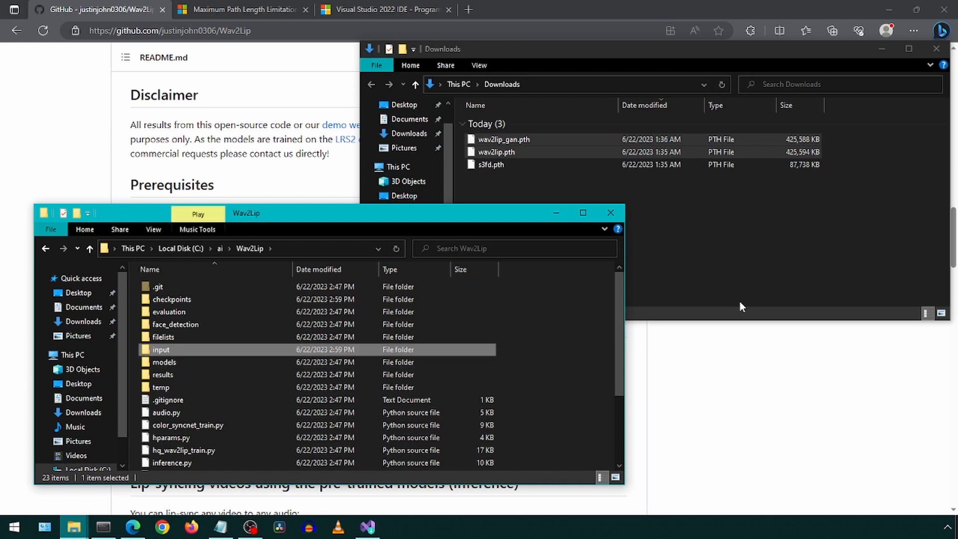
{"action": "double_click", "coordinate": [160, 350]}
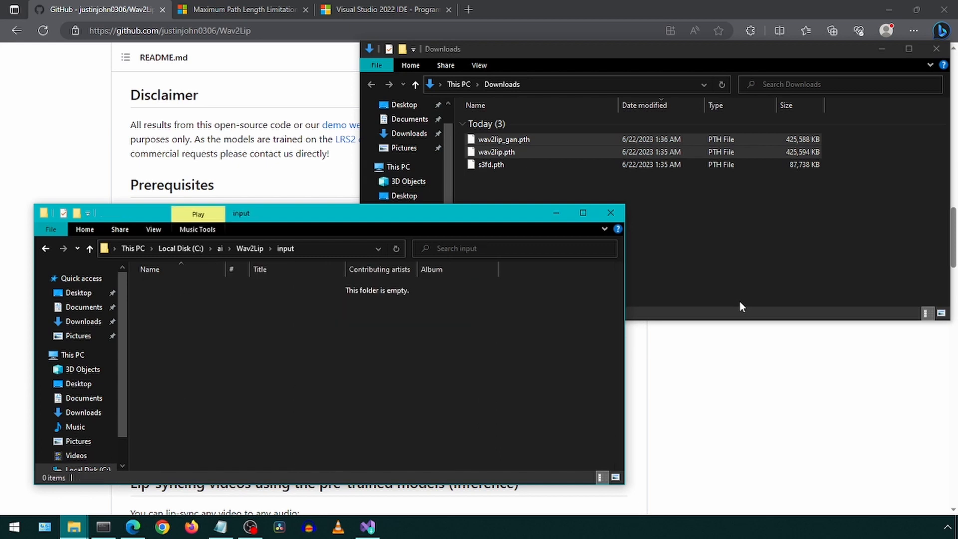
Step: Copy kekw.png and kekw.mp3 from the Desktop into the input folder
{"action": "left_click", "coordinate": [396, 167]}
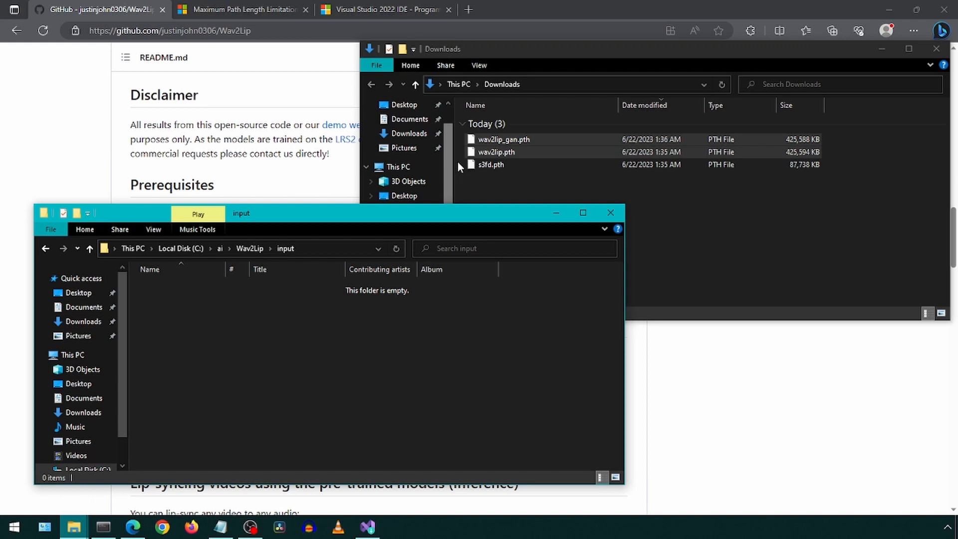
{"action": "left_click", "coordinate": [404, 195]}
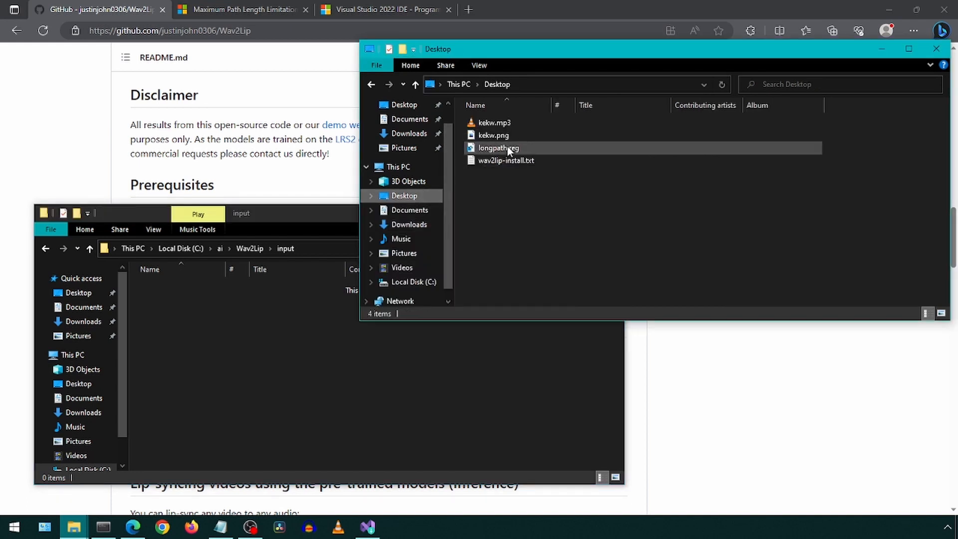
{"action": "left_click", "coordinate": [492, 135]}
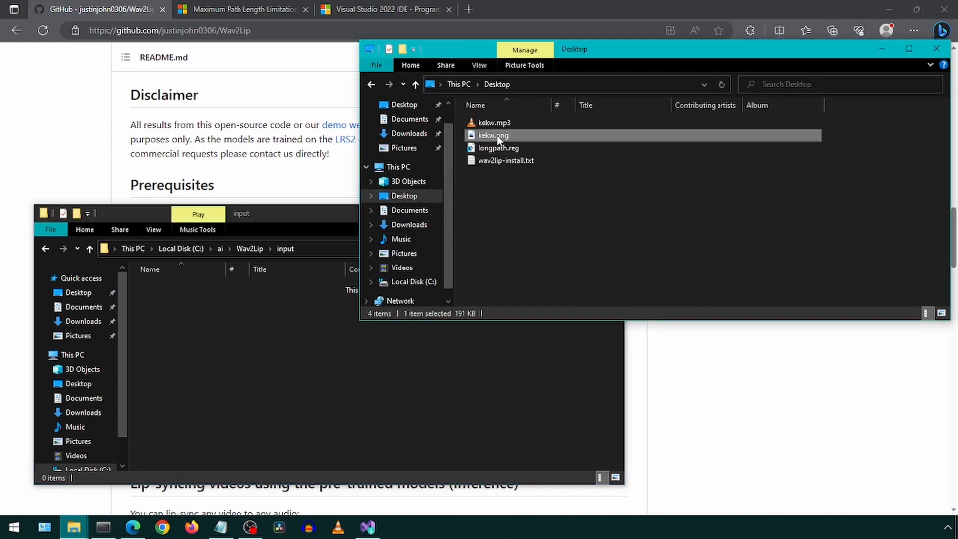
{"action": "left_click", "coordinate": [494, 122]}
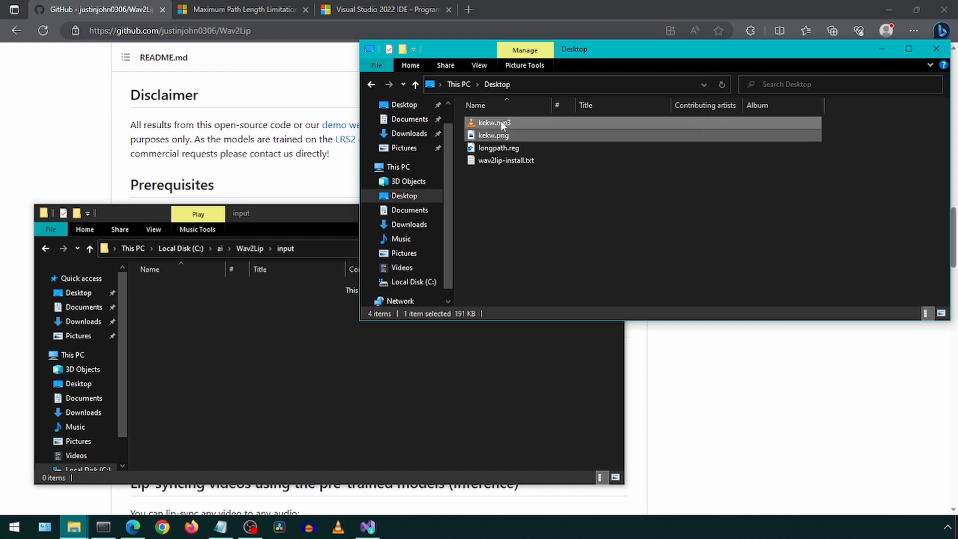
{"action": "right_click", "coordinate": [492, 135]}
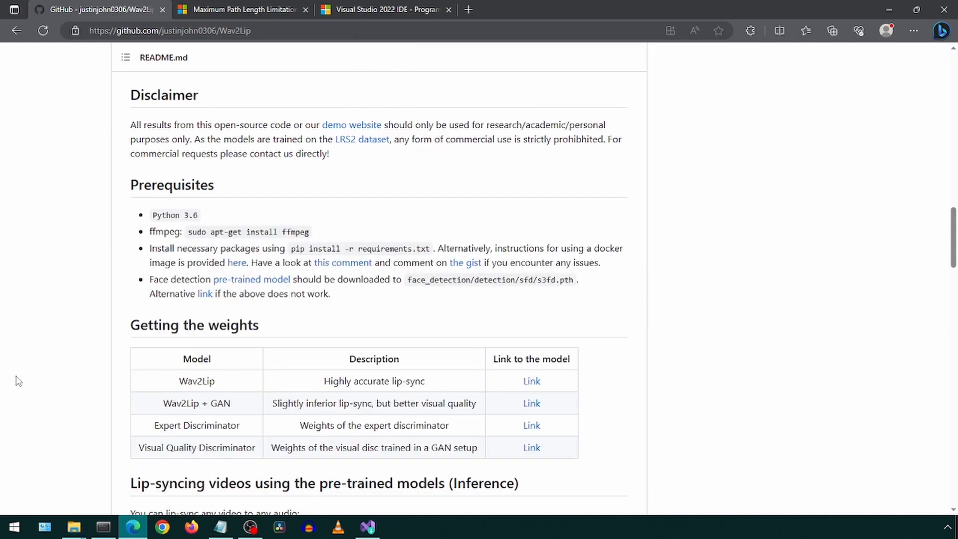
Step: Copy the example inference command from the Wav2Lip README
{"action": "scroll", "scroll_direction": "down", "scroll_amount": 3}
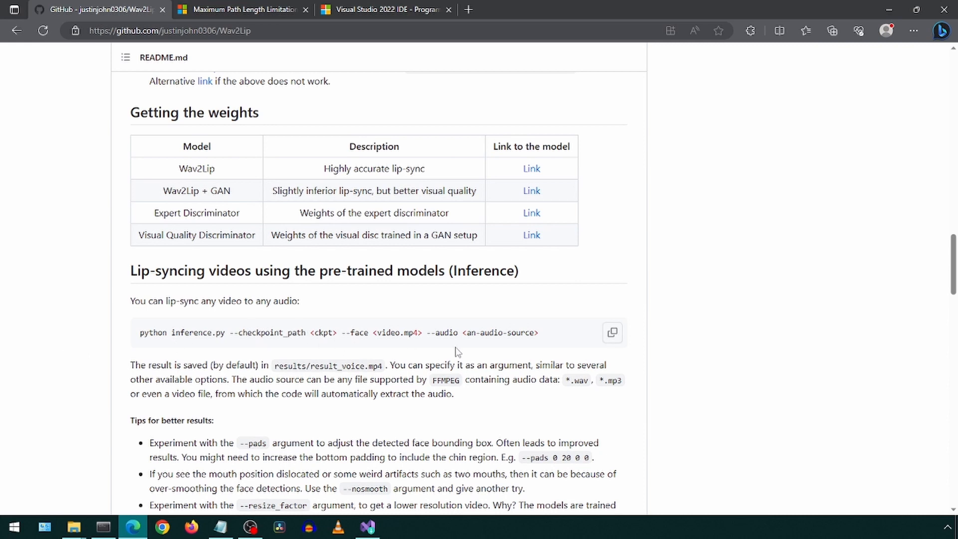
{"action": "left_click", "coordinate": [611, 333]}
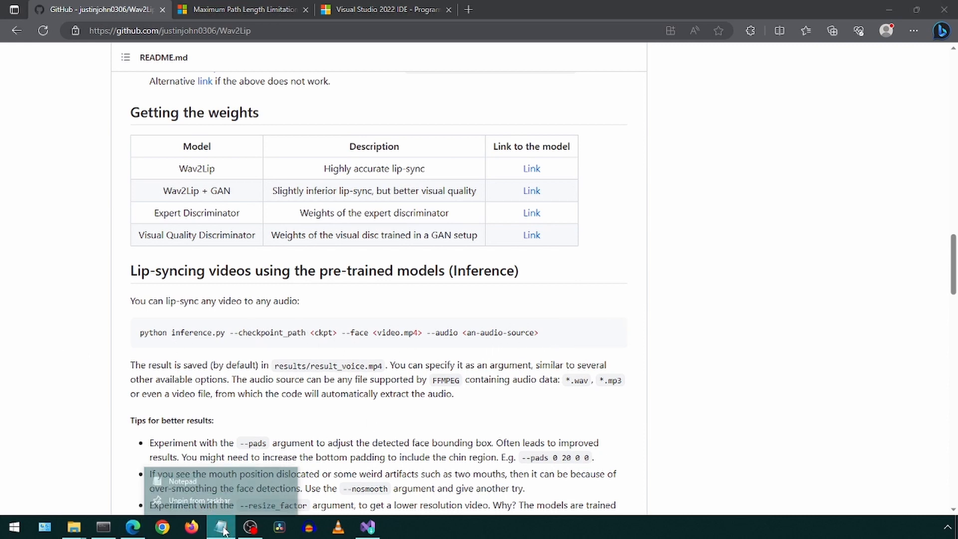
Step: Paste the inference command into a blank Notepad note and bring the Wav2Lip folder back
{"action": "right_click", "coordinate": [241, 214]}
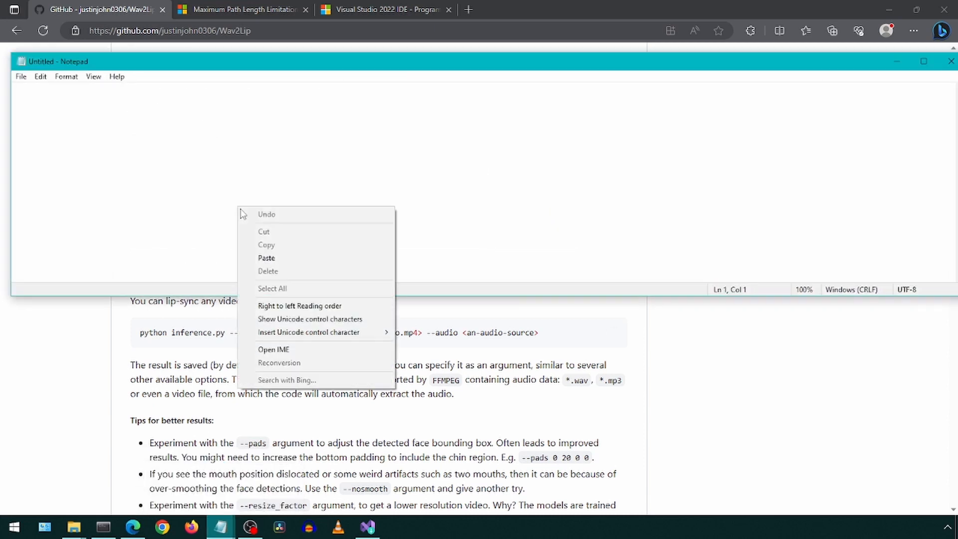
{"action": "left_click", "coordinate": [266, 257]}
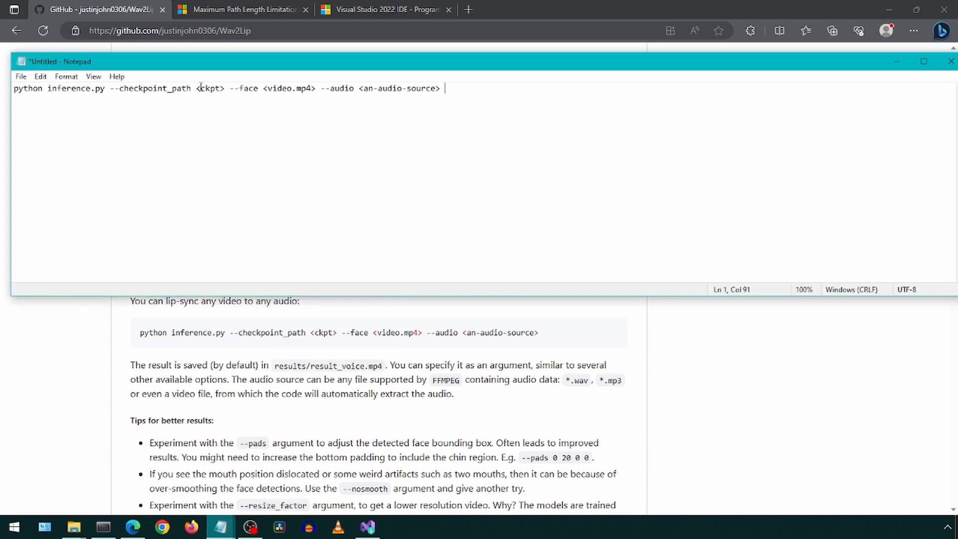
{"action": "left_click", "coordinate": [72, 527]}
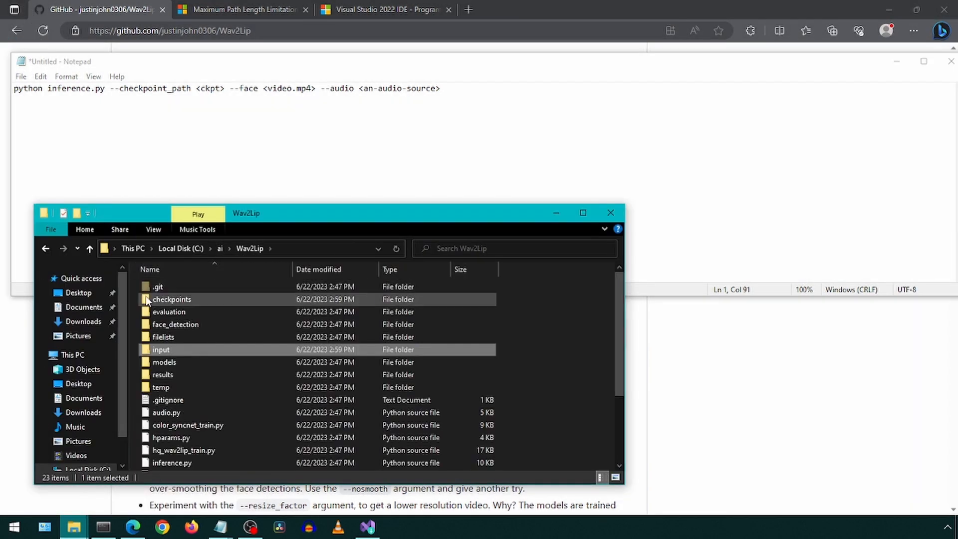
Step: Set the checkpoint argument to checkpoints/wav2lip.pth, checking the file name in the folder
{"action": "double_click", "coordinate": [171, 298]}
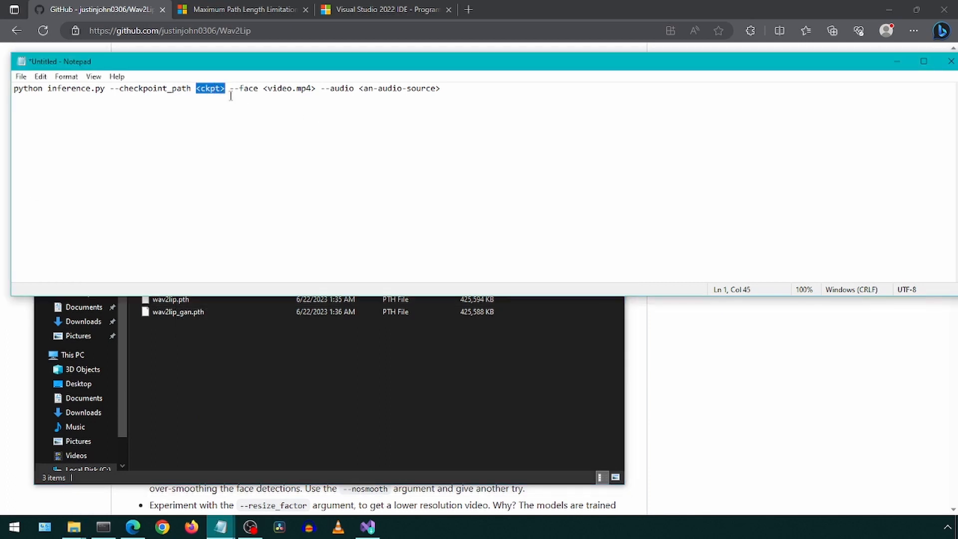
{"action": "type", "text": "checkp"}
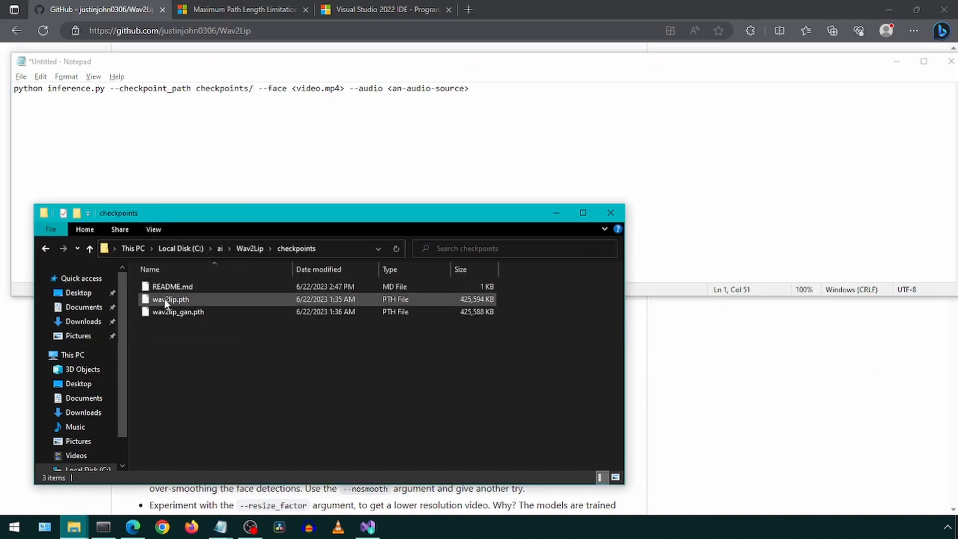
{"action": "left_click", "coordinate": [170, 299]}
{"action": "type", "text": "wav2lip.pth"}
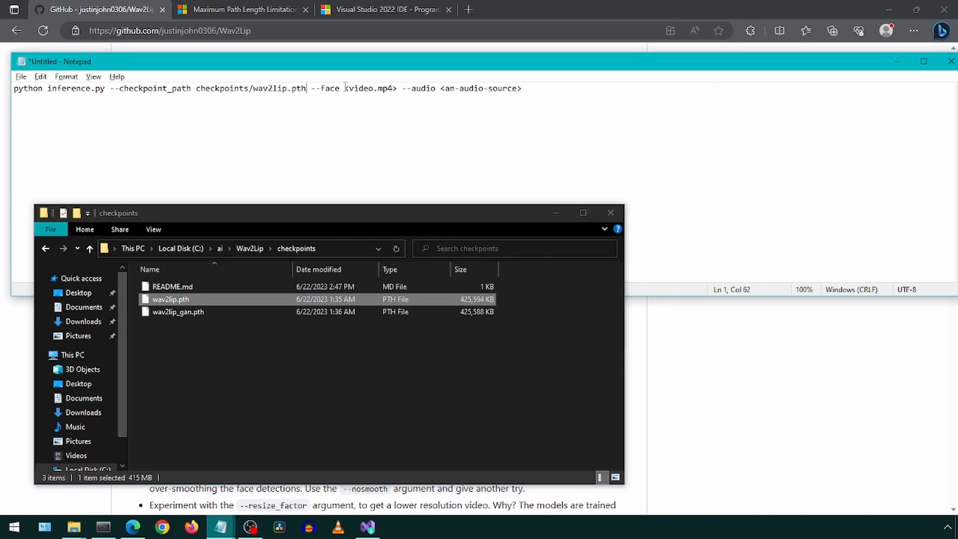
Step: Replace the <video.mp4> face placeholder with input/kekw.png
{"action": "left_click_drag", "start_coordinate": [345, 88], "coordinate": [398, 87]}
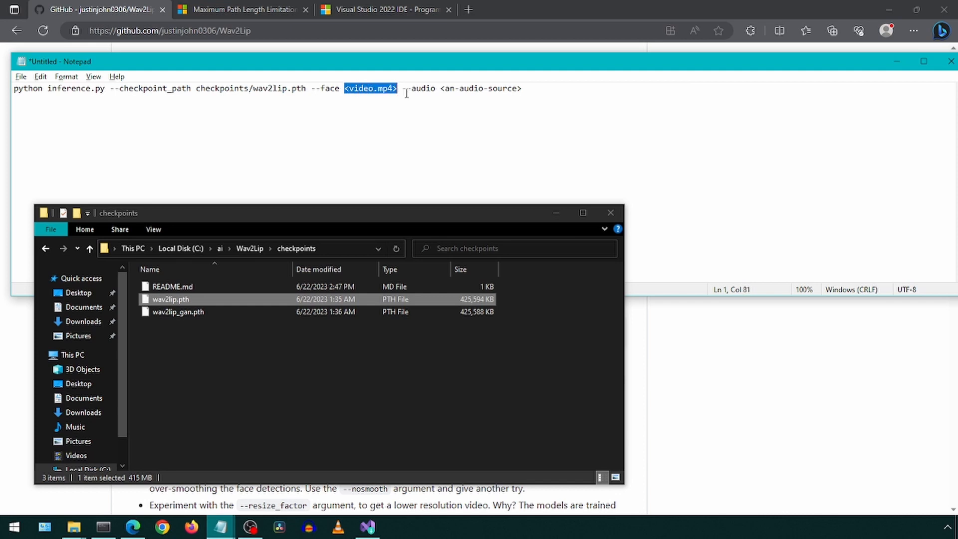
{"action": "type", "text": "input/"}
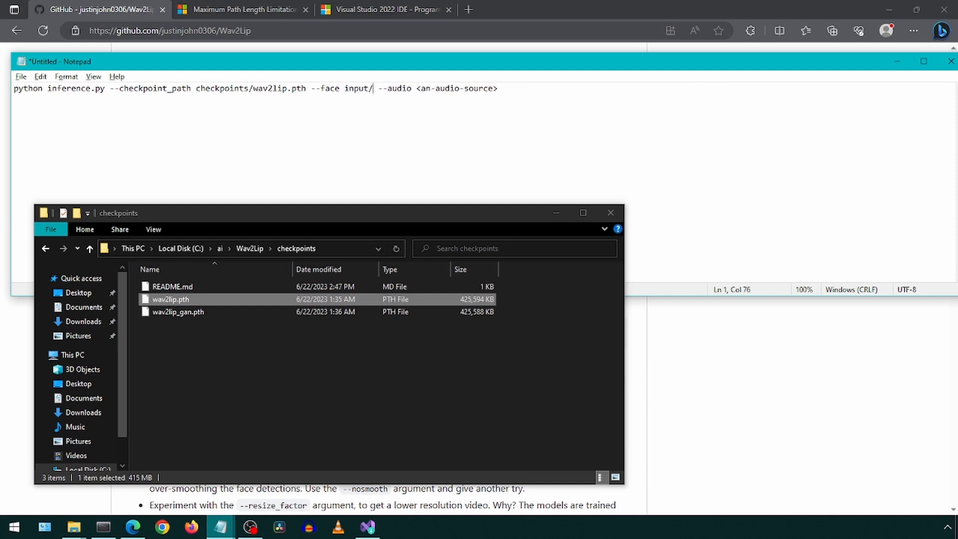
{"action": "type", "text": "kekw"}
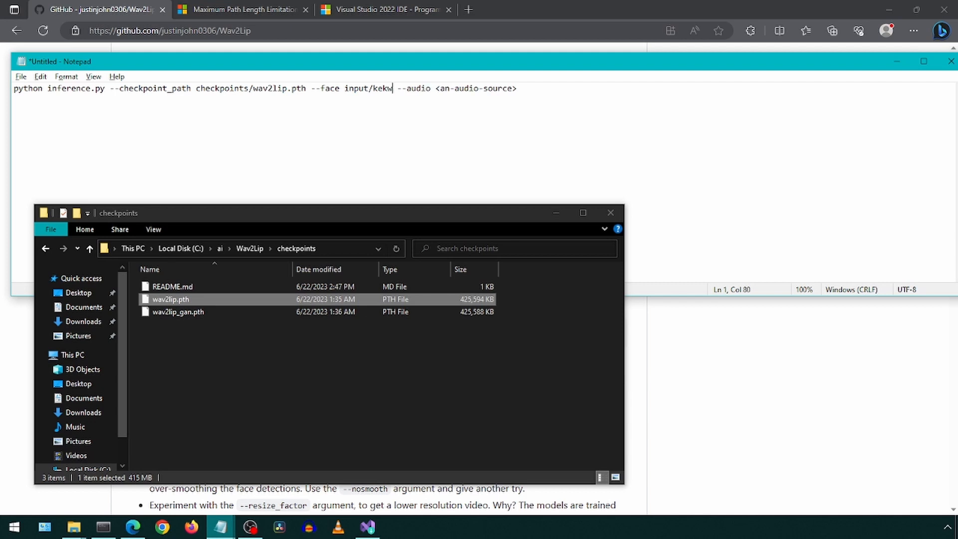
{"action": "type", "text": ".png"}
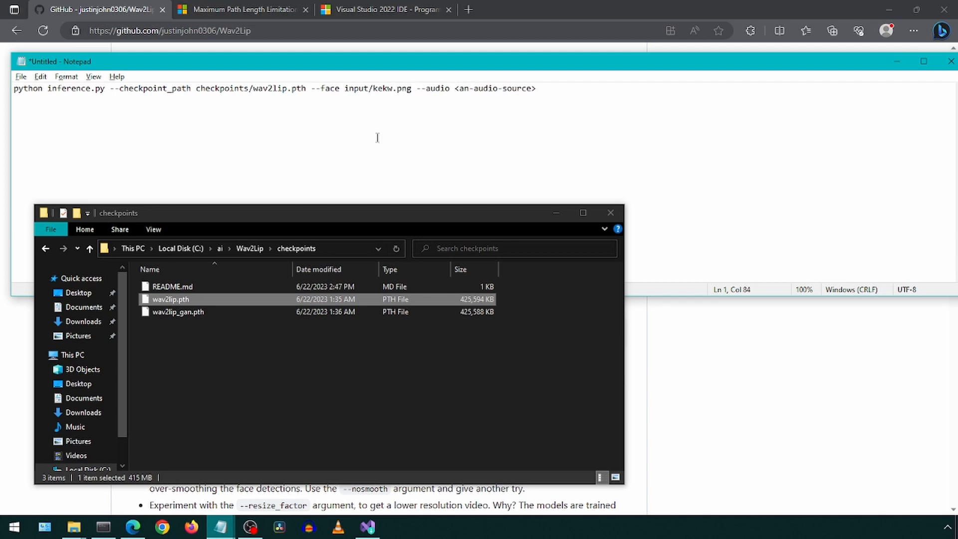
{"action": "left_click", "coordinate": [89, 249]}
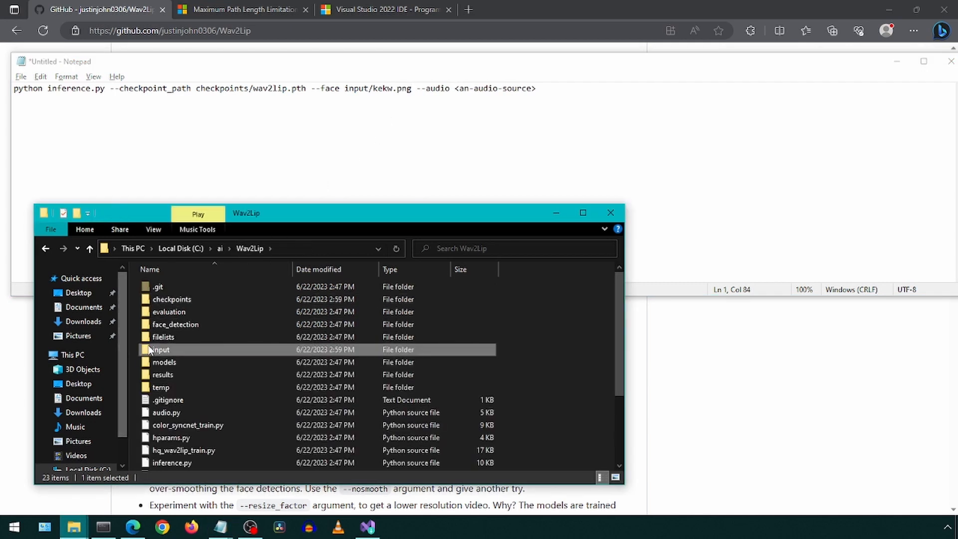
Step: Set the audio argument to kekw.mp3 after checking its name in the input folder
{"action": "double_click", "coordinate": [160, 349]}
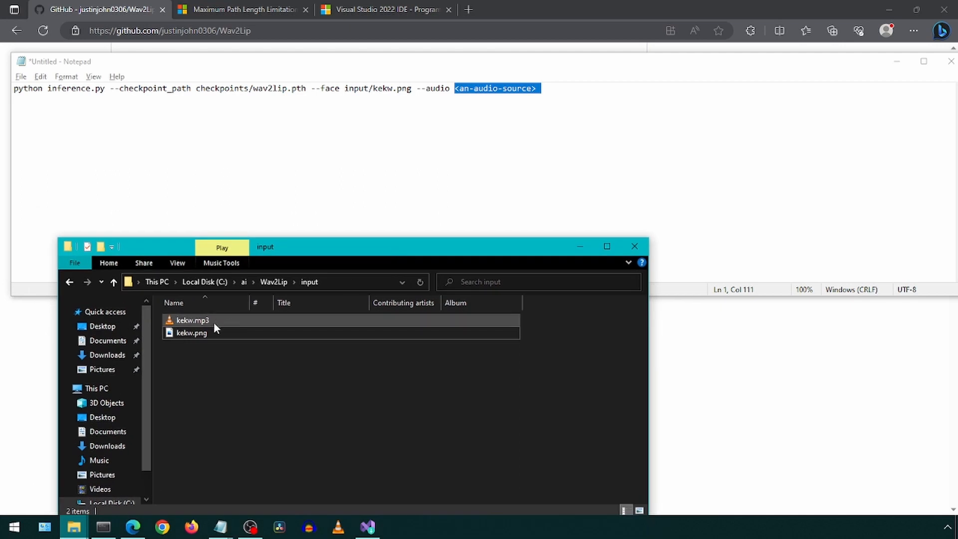
{"action": "left_click", "coordinate": [192, 320]}
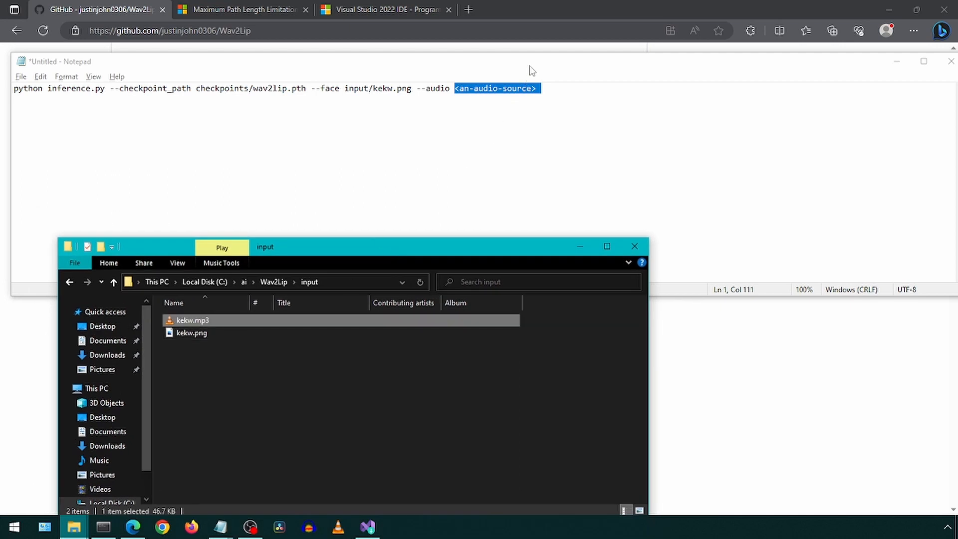
{"action": "type", "text": "kekw."}
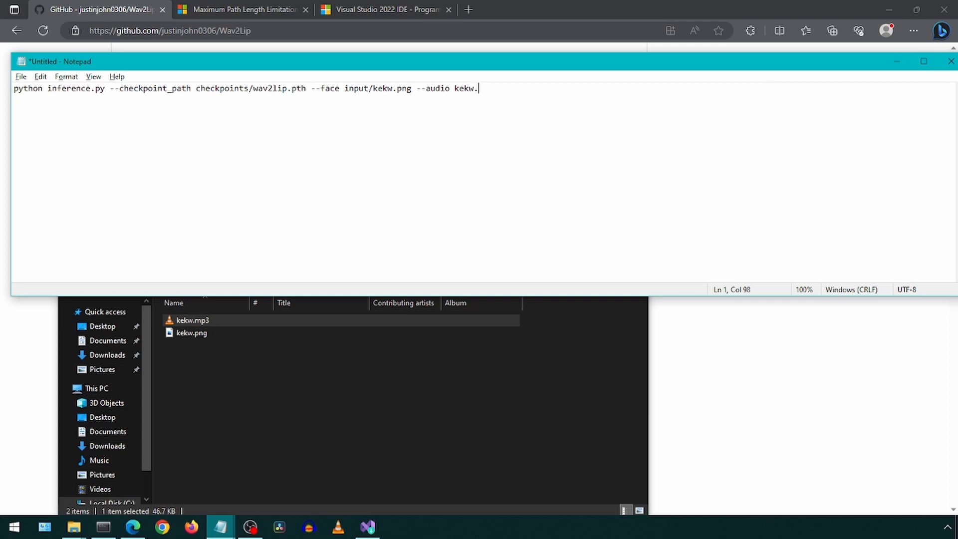
{"action": "type", "text": "mp3"}
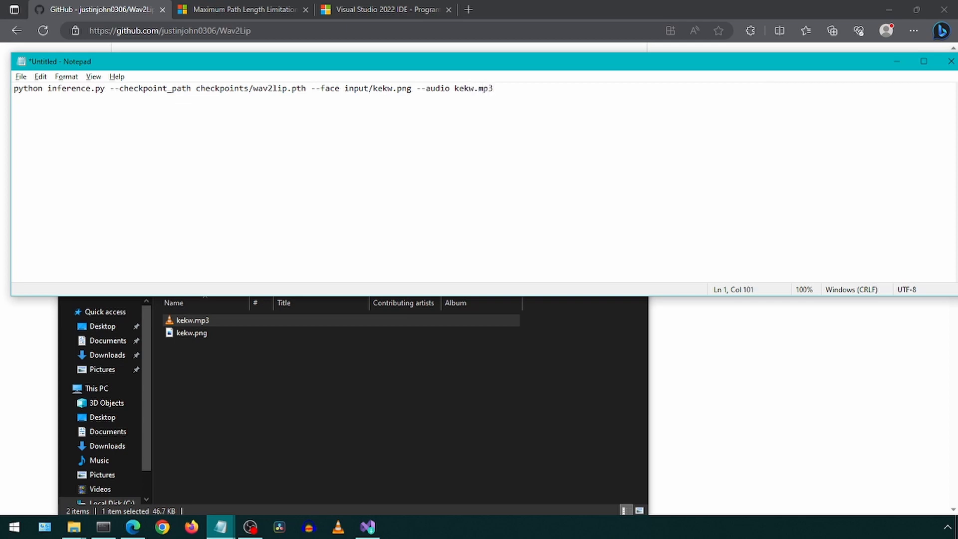
{"action": "left_click_drag", "start_coordinate": [312, 88], "coordinate": [494, 88]}
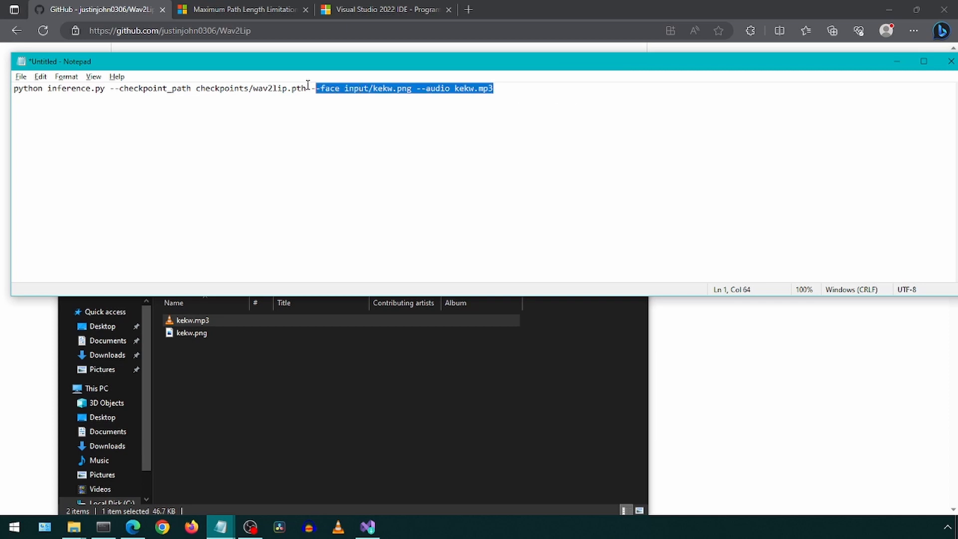
Step: Run inference.py with checkpoints/wav2lip.pth, face input/kekw.png and audio input/kekw.mp3, then clear the screen
{"action": "key", "text": "ctrl+a"}
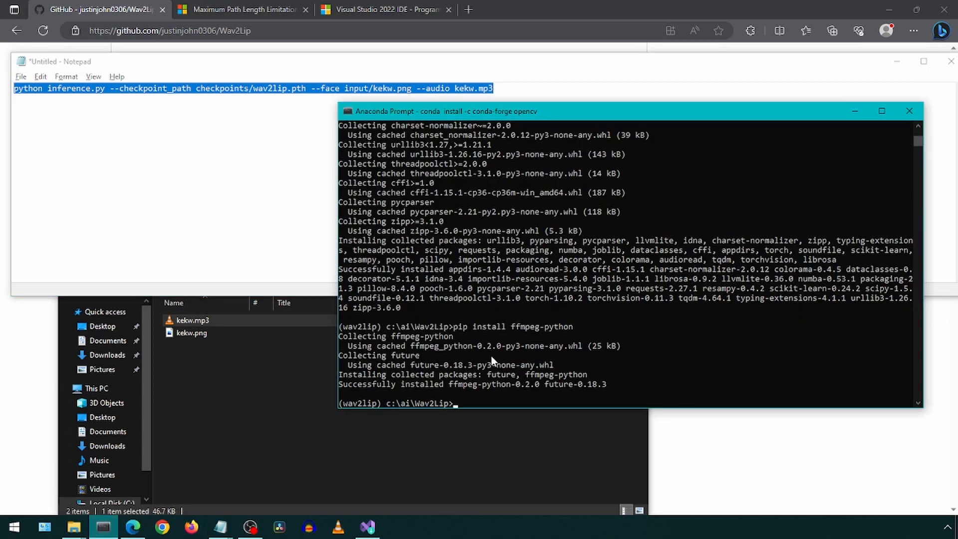
{"action": "type", "text": "python inference.py --checkpoint_path checkpoints/wav2lip.pth --face input/kekw.png --audio kekw.mp3"}
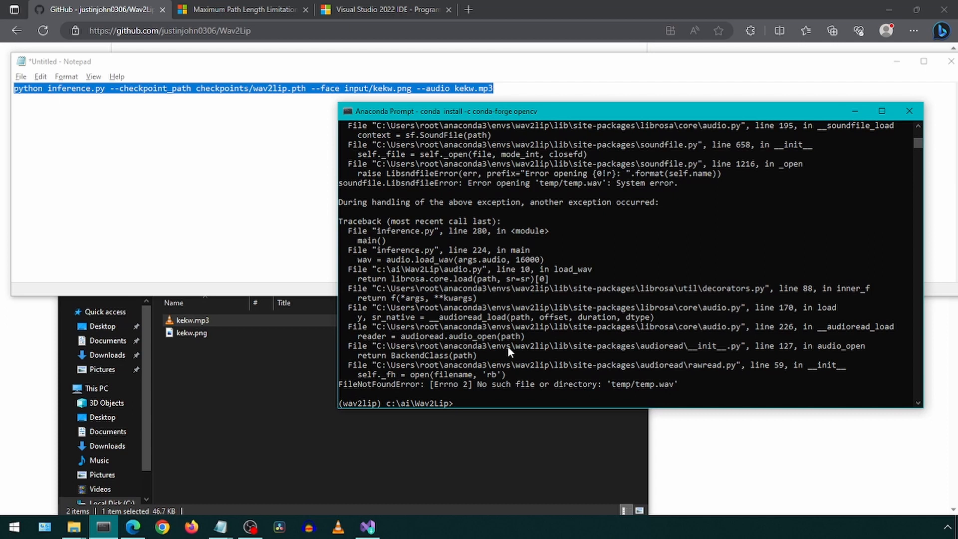
{"action": "type", "text": "cls"}
{"action": "left_click", "coordinate": [252, 88]}
{"action": "type", "text": "input/"}
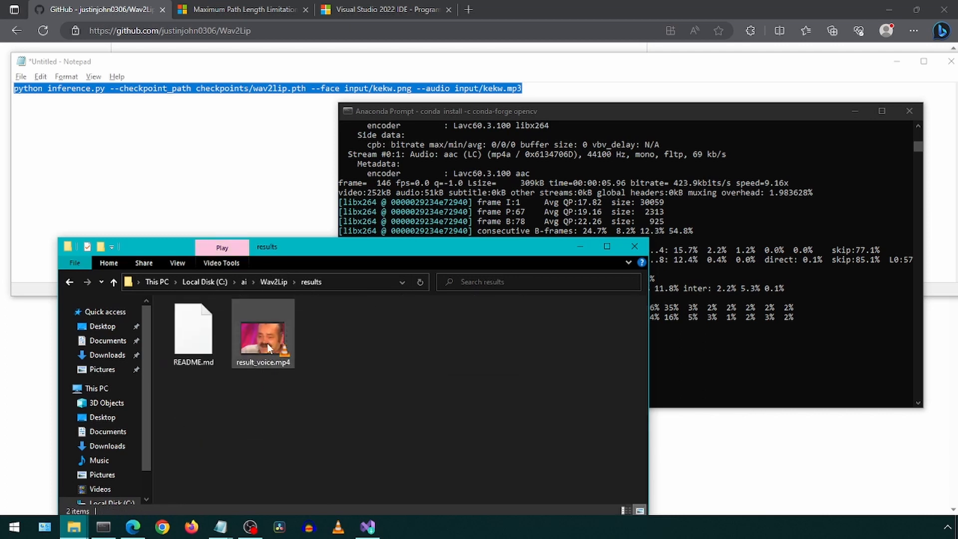
Step: Play result_voice.mp4 in VLC, then launch a fresh Anaconda Prompt
{"action": "double_click", "coordinate": [263, 327]}
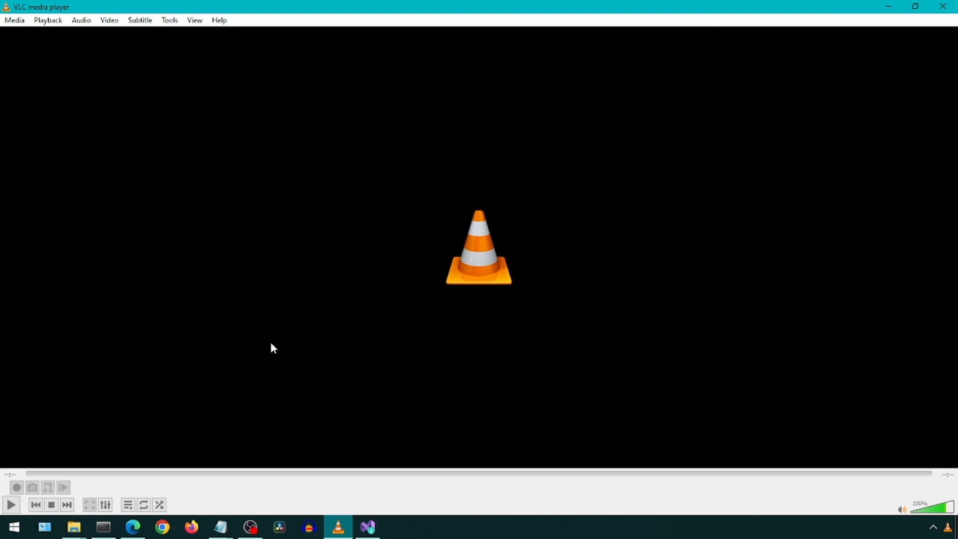
{"action": "left_click", "coordinate": [103, 527]}
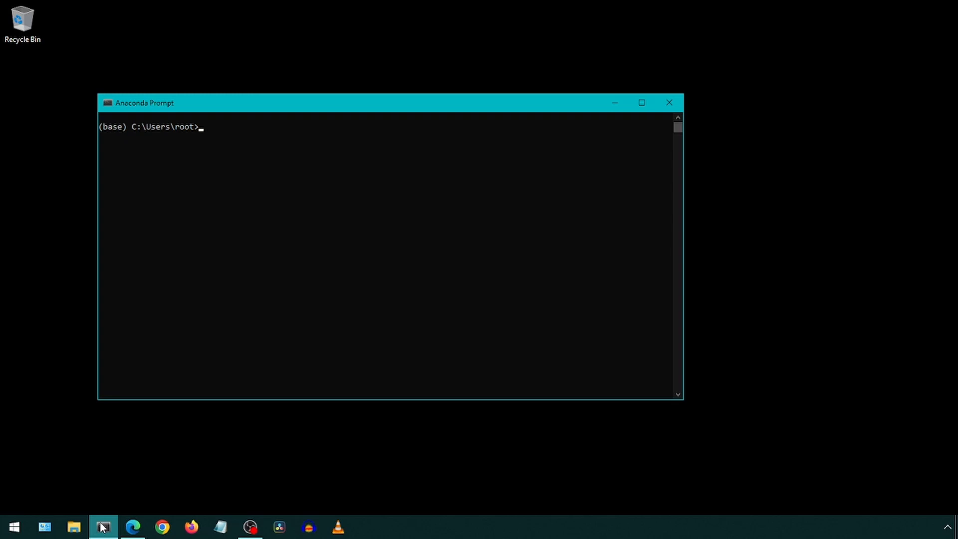
Step: Change to c:\ai\wav2lip, activate the wav2lip environment and start Python
{"action": "type", "text": "cd c:"}
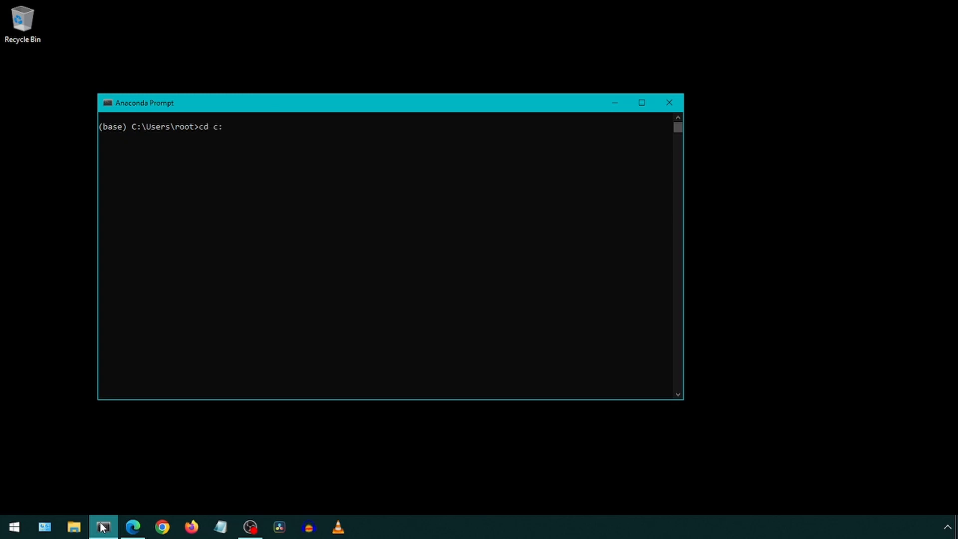
{"action": "type", "text": "\\ai\\wav2lip"}
{"action": "type", "text": "conda ac"}
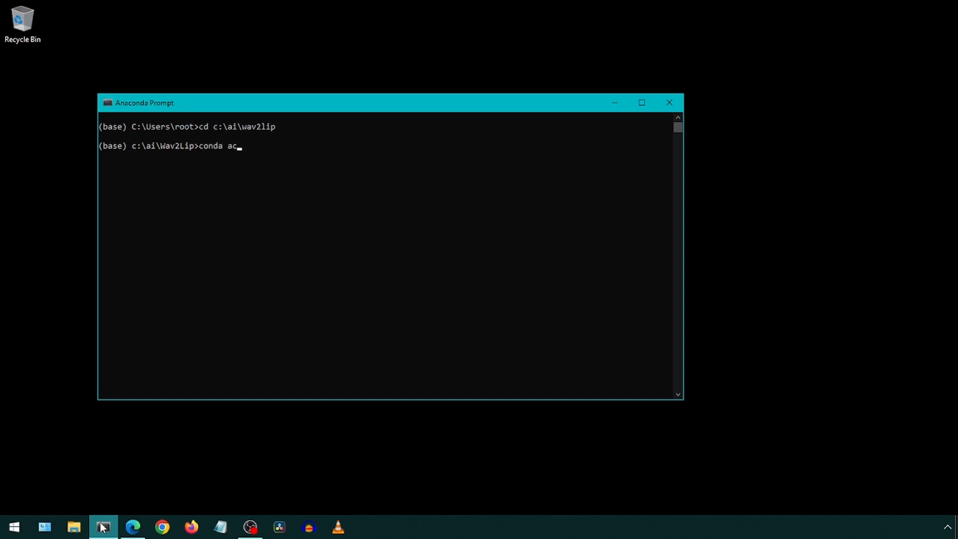
{"action": "type", "text": "tivate wav2li"}
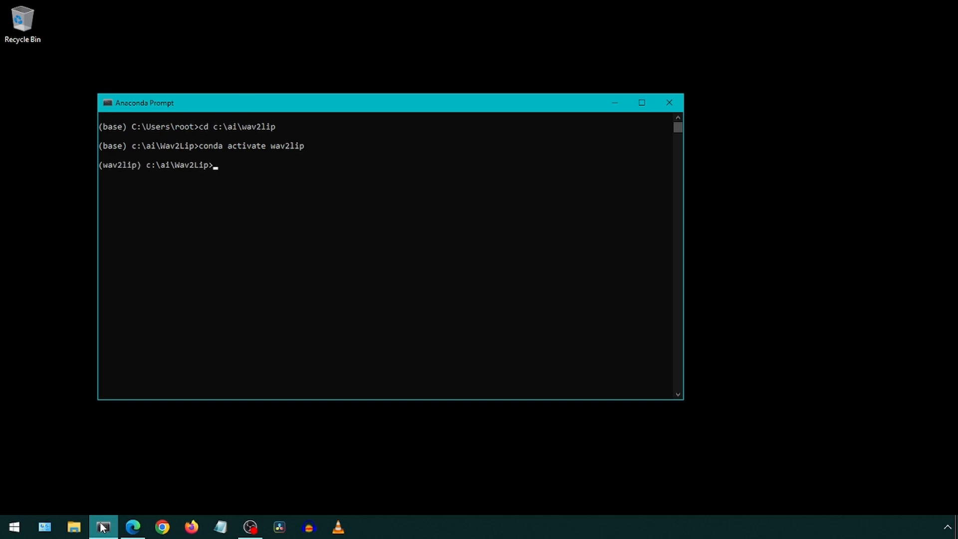
{"action": "type", "text": "python"}
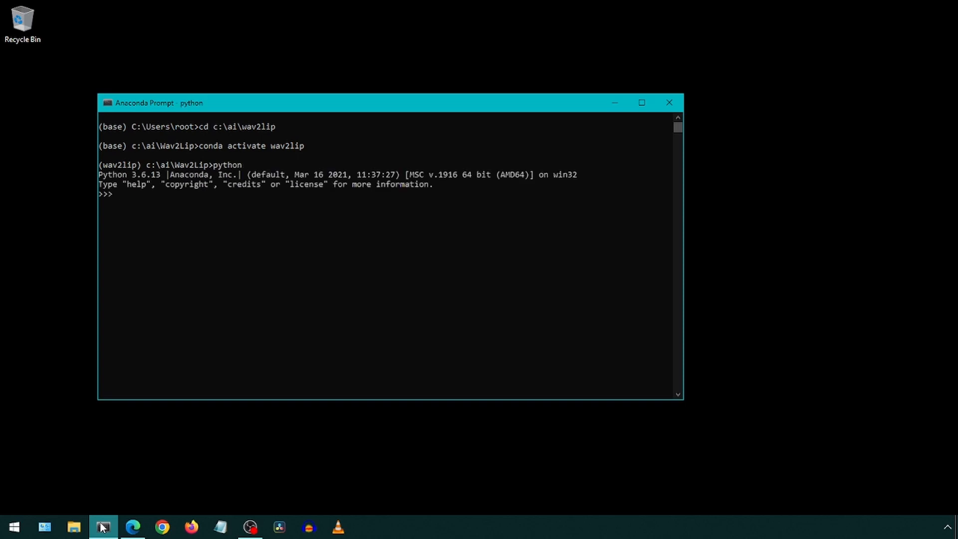
Step: Import torch and confirm torch.cuda.is_available() returns True
{"action": "type", "text": "import torch"}
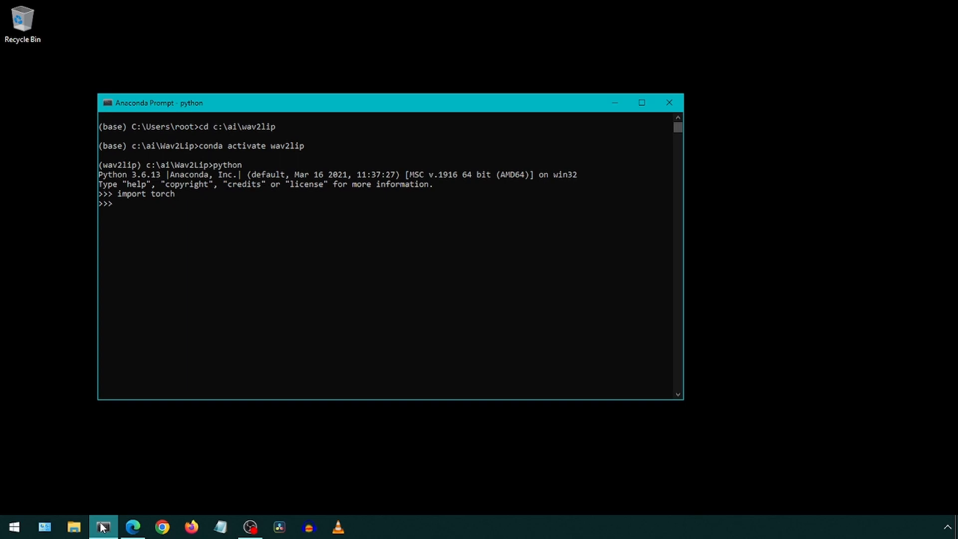
{"action": "type", "text": "torch.cuda."}
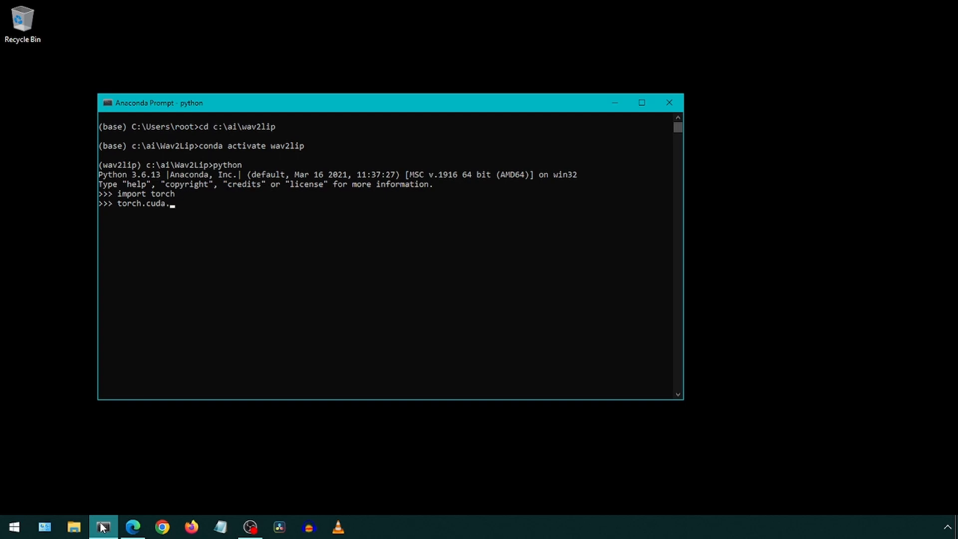
{"action": "type", "text": "is_ava"}
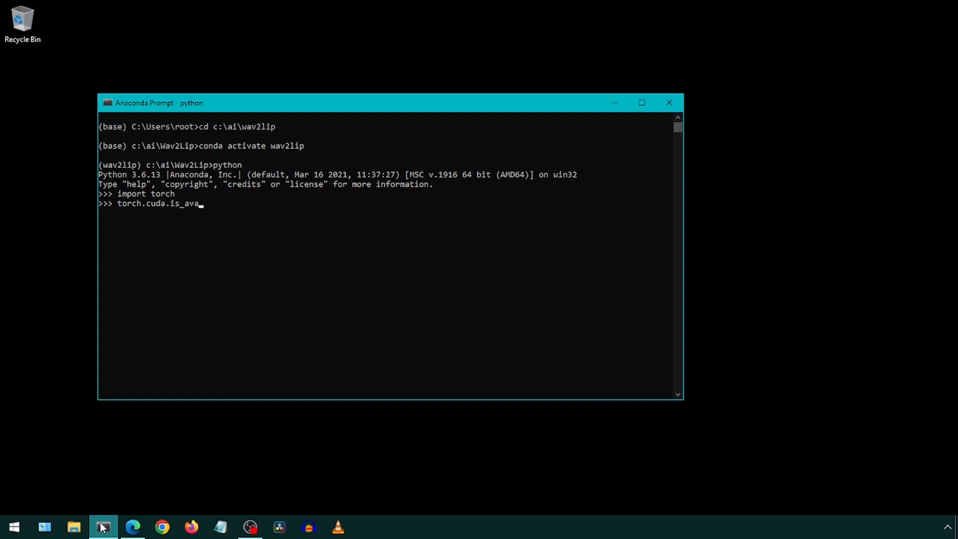
{"action": "type", "text": "ilable()"}
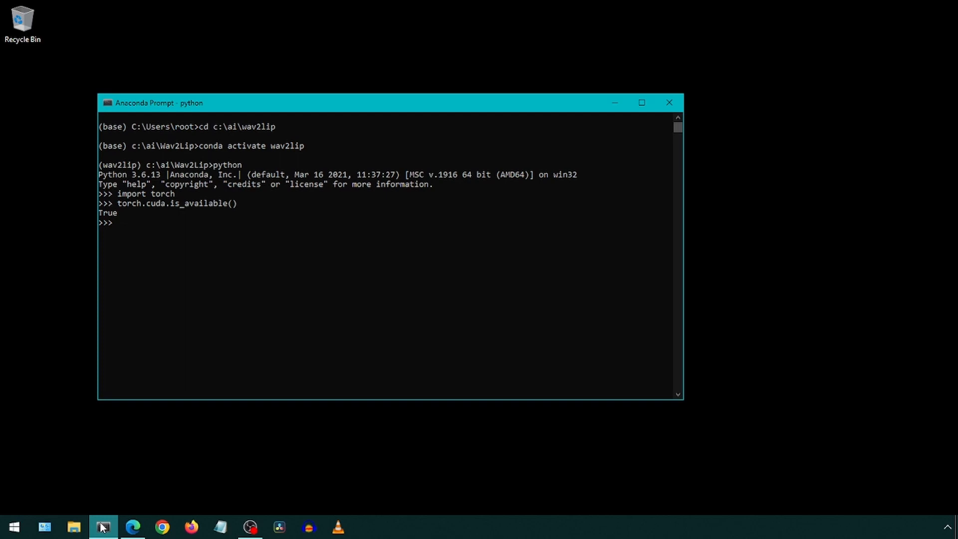
{"action": "left_click", "coordinate": [132, 526]}
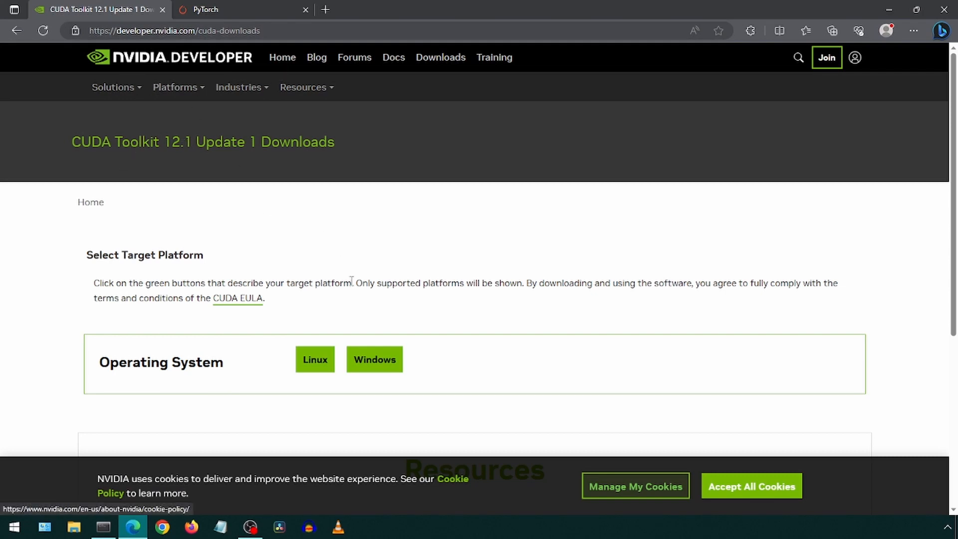
Step: Select Windows 10 x86_64 exe (local) to reveal the CUDA Toolkit 12.1 installer download
{"action": "left_click", "coordinate": [374, 359]}
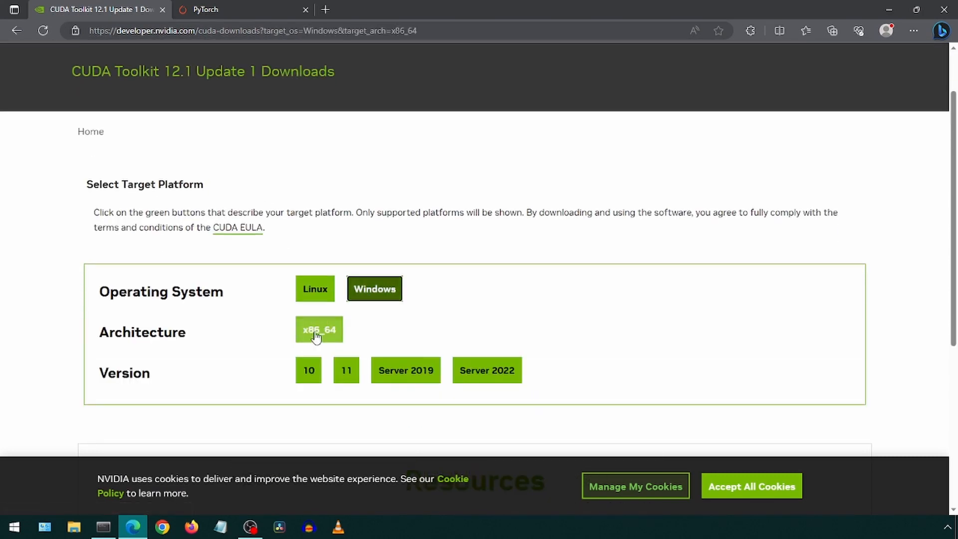
{"action": "left_click", "coordinate": [309, 369]}
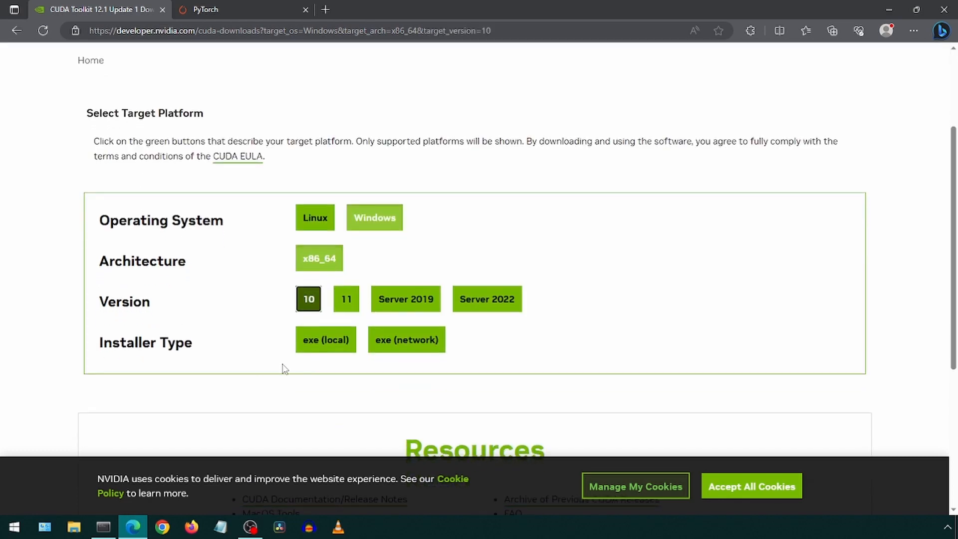
{"action": "left_click", "coordinate": [325, 340]}
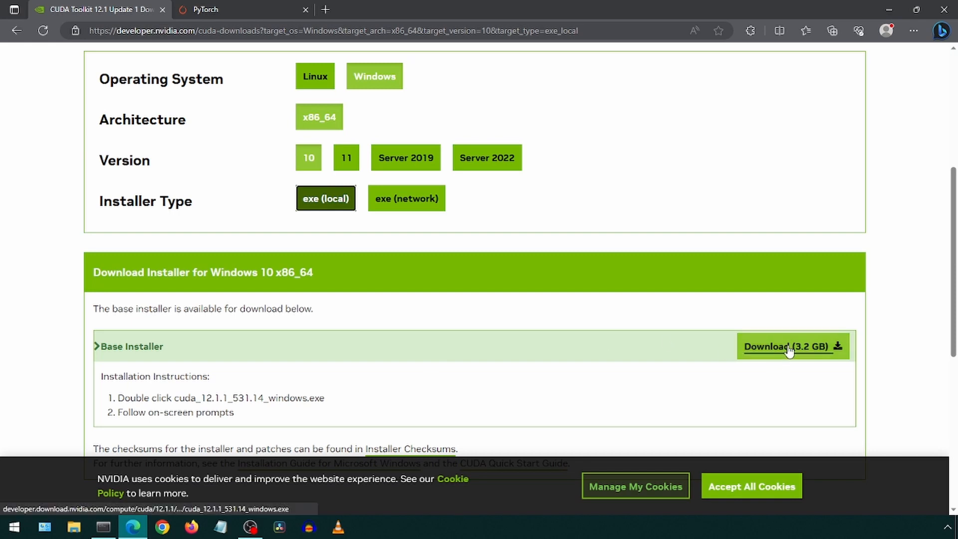
{"action": "mouse_move", "coordinate": [788, 348]}
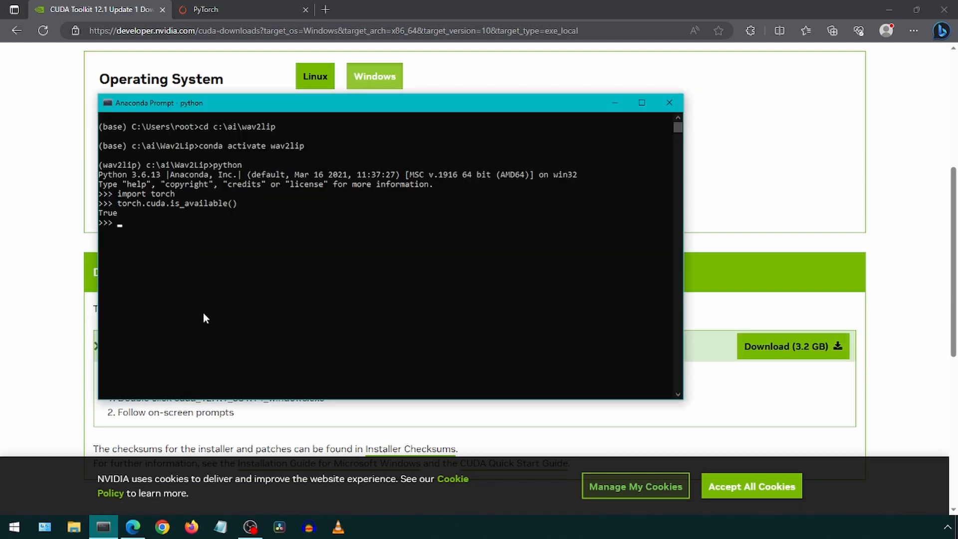
Step: Exit Python with quit() and type pip uninstall torch at the prompt
{"action": "type", "text": "quit()"}
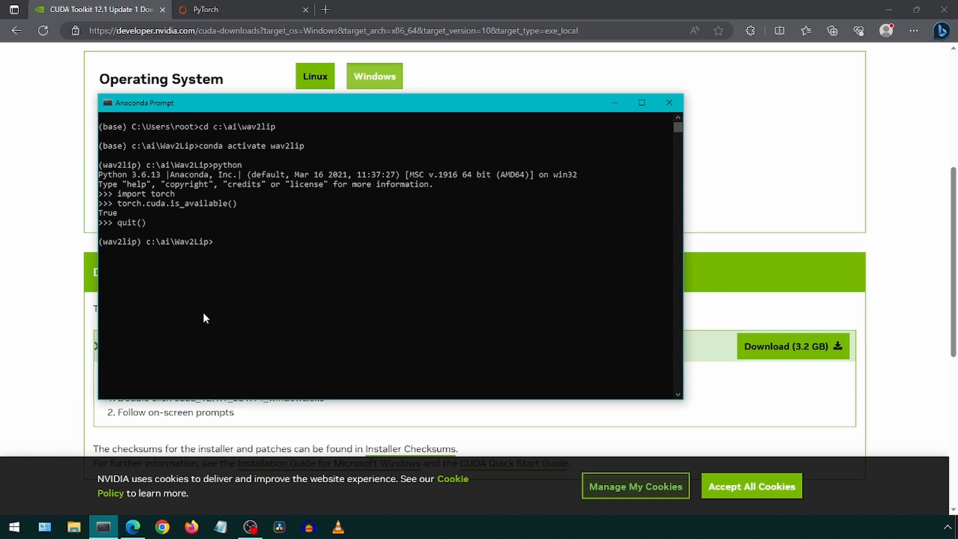
{"action": "type", "text": "pip un"}
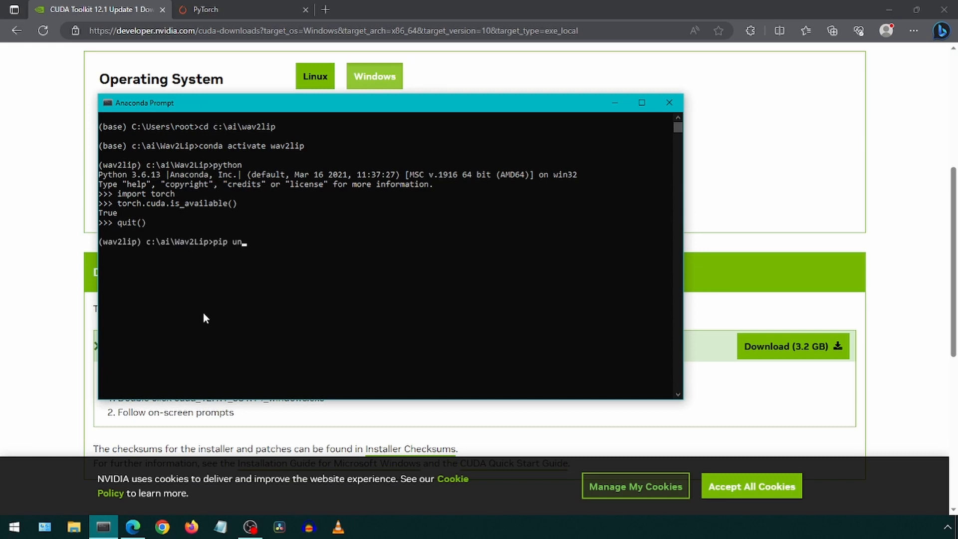
{"action": "type", "text": "install to"}
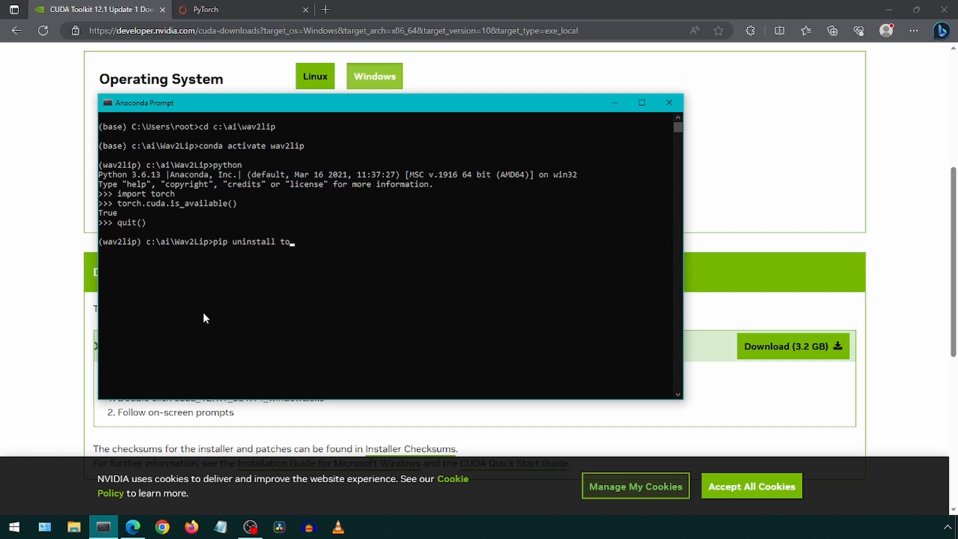
{"action": "type", "text": "rch"}
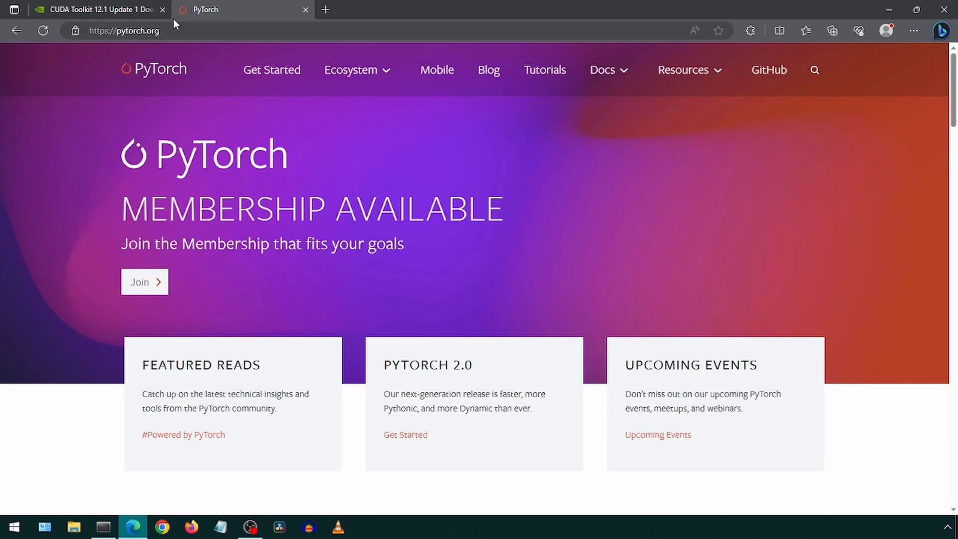
Step: Select CUDA 11.8 on PyTorch Get Started, copy the conda install command and bring it to Anaconda Prompt
{"action": "left_click", "coordinate": [272, 70]}
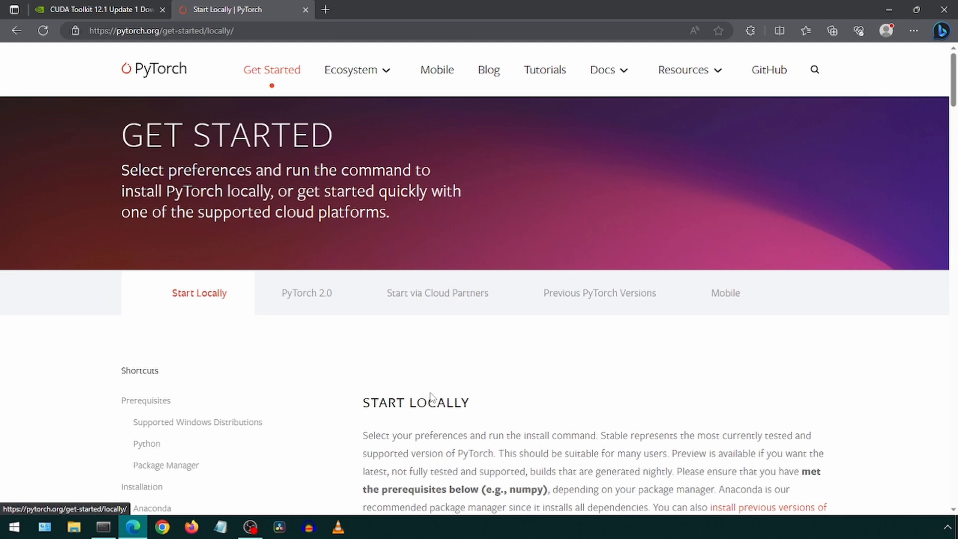
{"action": "scroll", "scroll_direction": "down", "scroll_amount": 3}
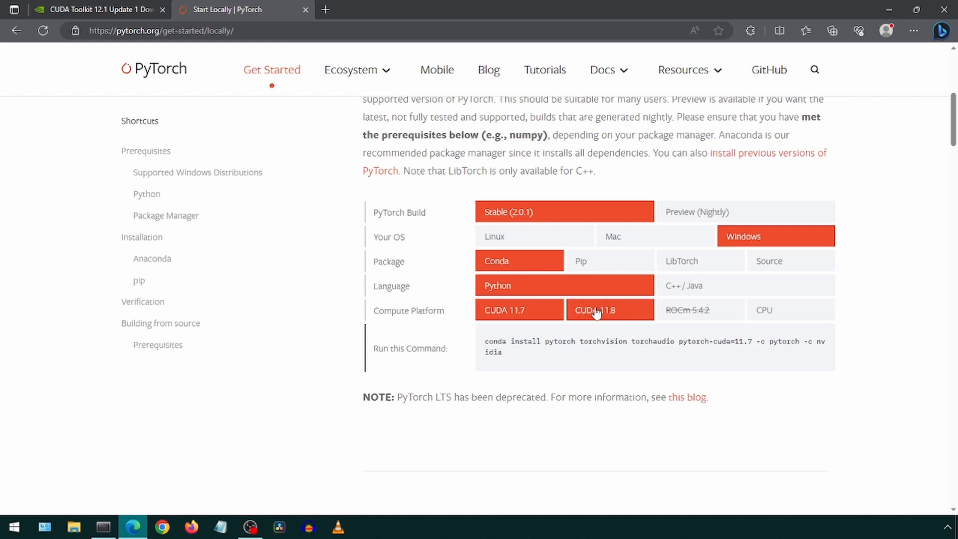
{"action": "left_click", "coordinate": [608, 309]}
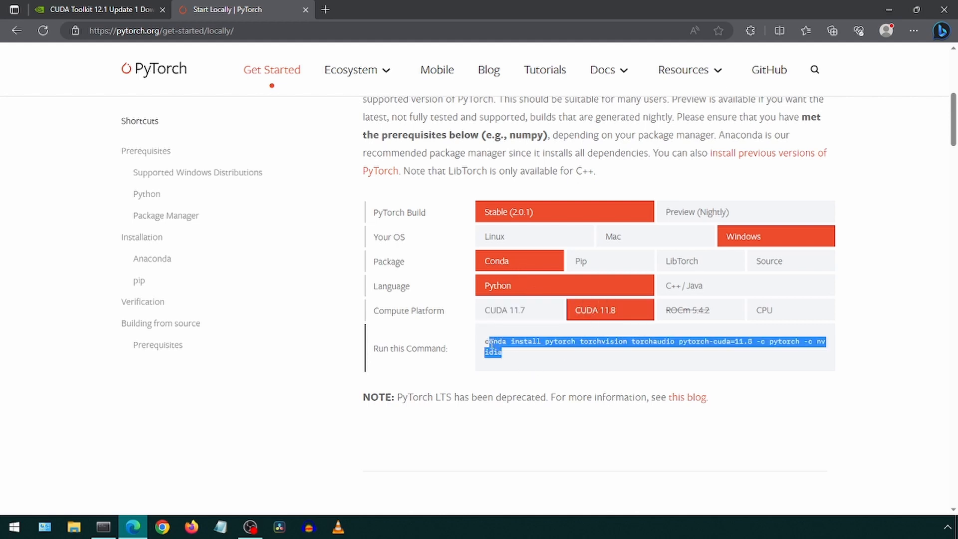
{"action": "right_click", "coordinate": [495, 345]}
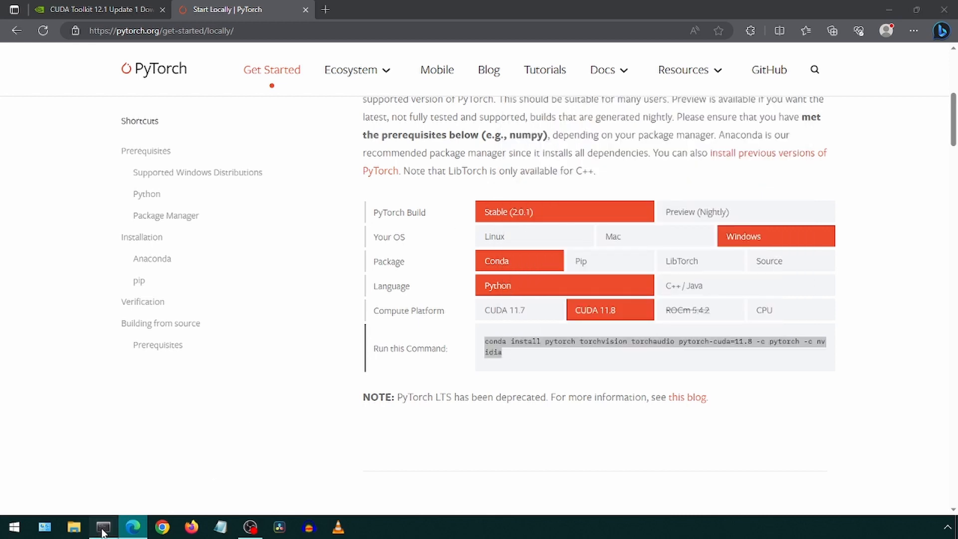
{"action": "left_click", "coordinate": [103, 527]}
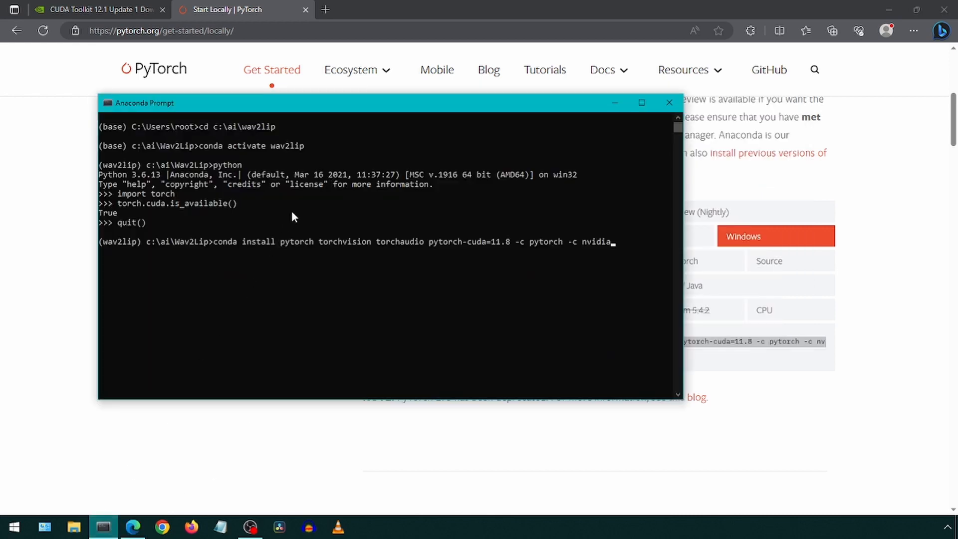